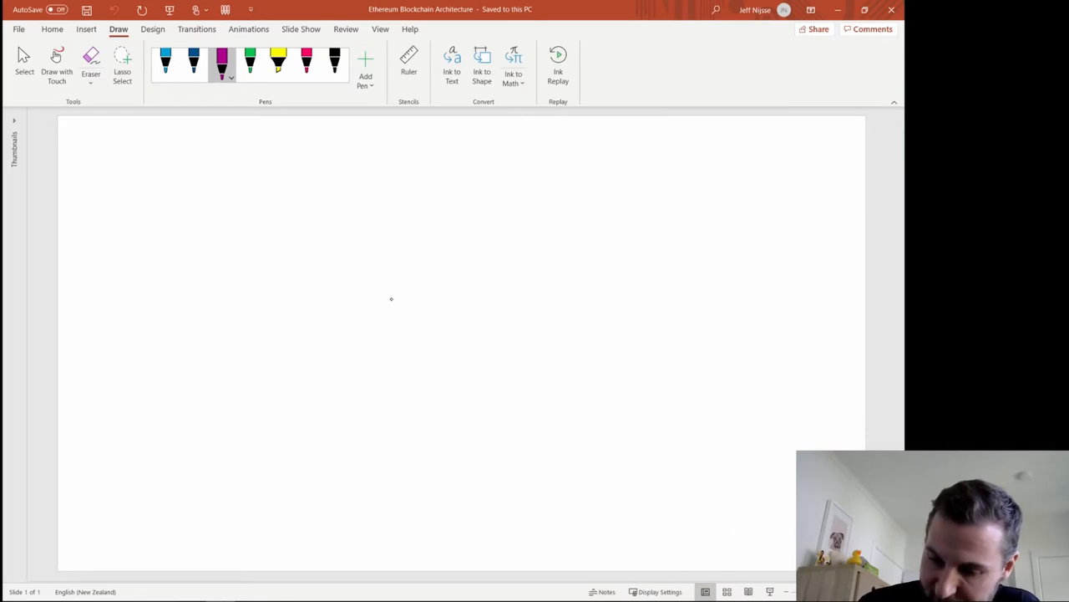
Handwrite the purple 'Smart Contract' heading with pragma solidity, contract and balance lines beneath it.
drag(385, 316, 391, 331)
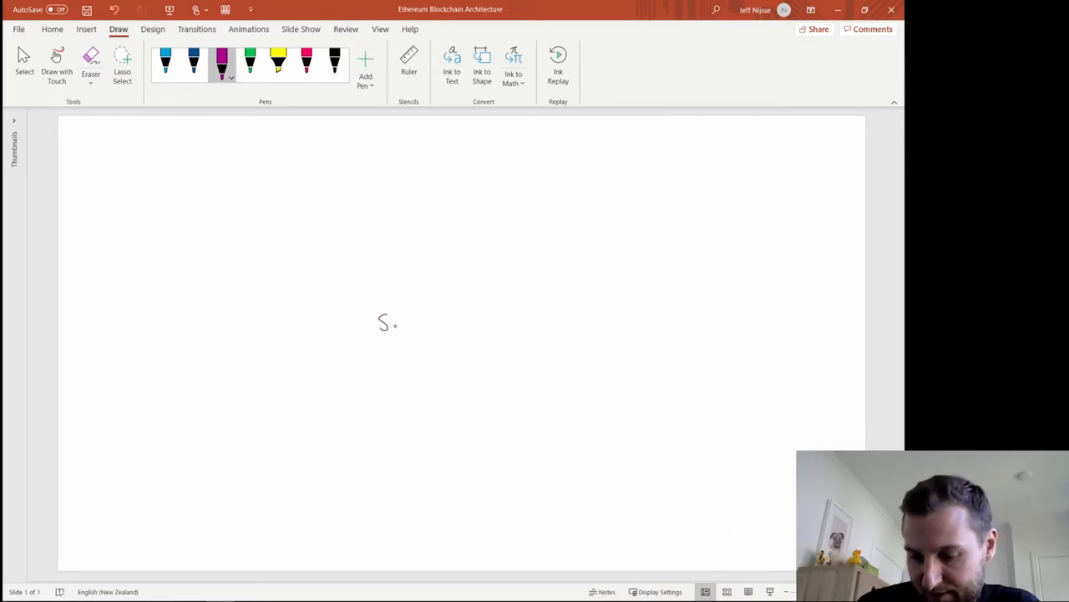
drag(378, 320, 426, 326)
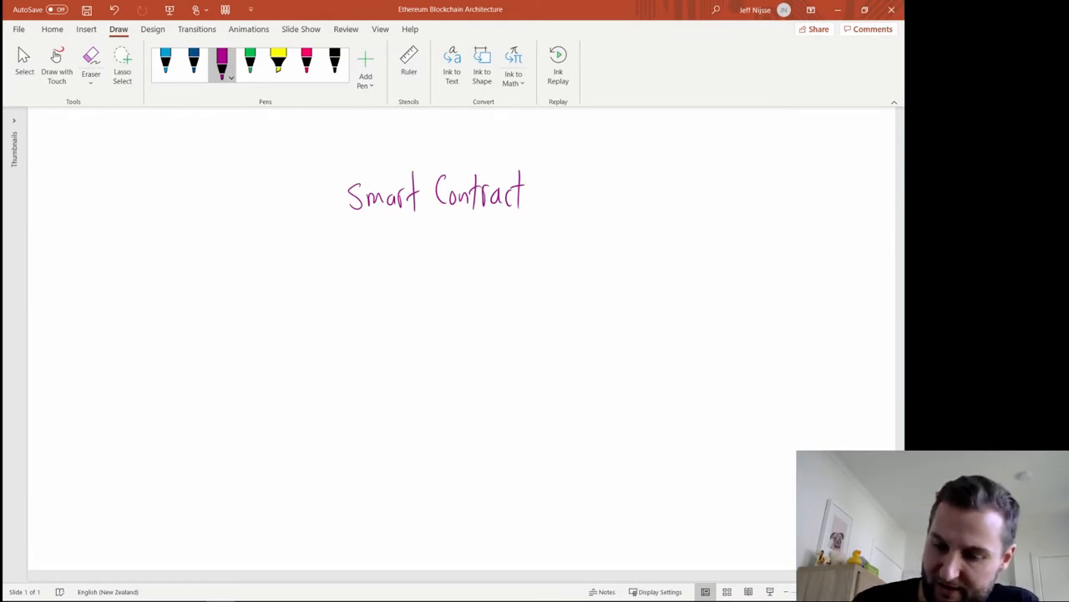
drag(371, 264, 371, 284)
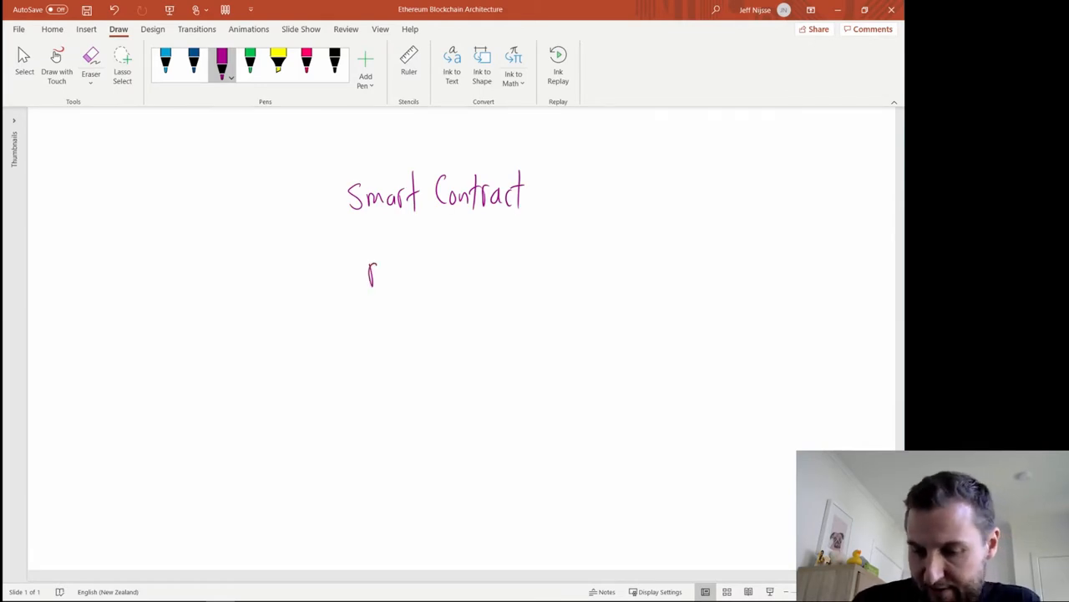
drag(368, 271, 407, 270)
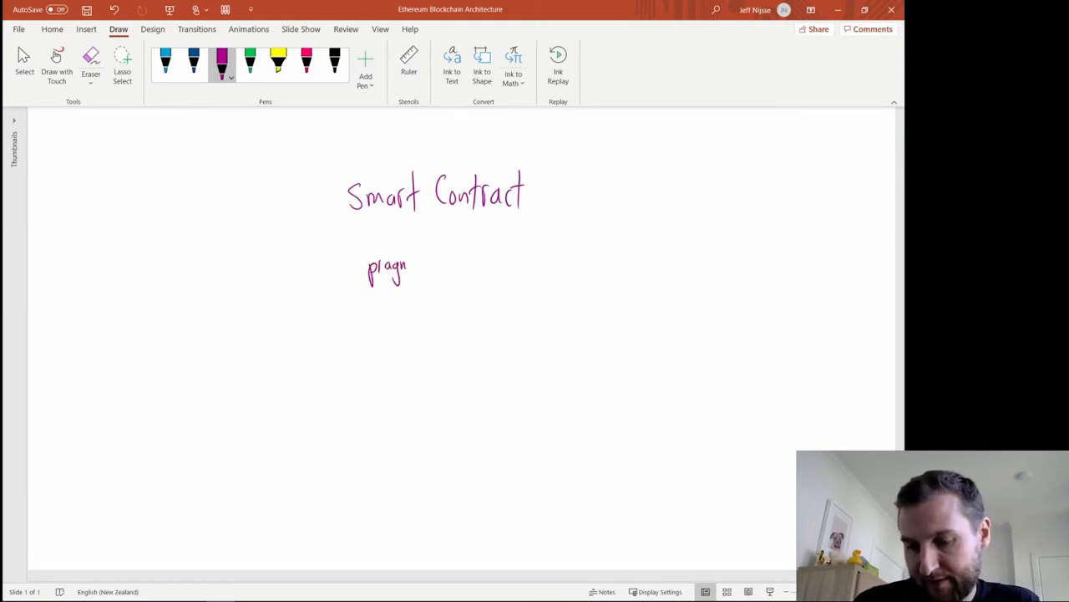
drag(410, 266, 484, 266)
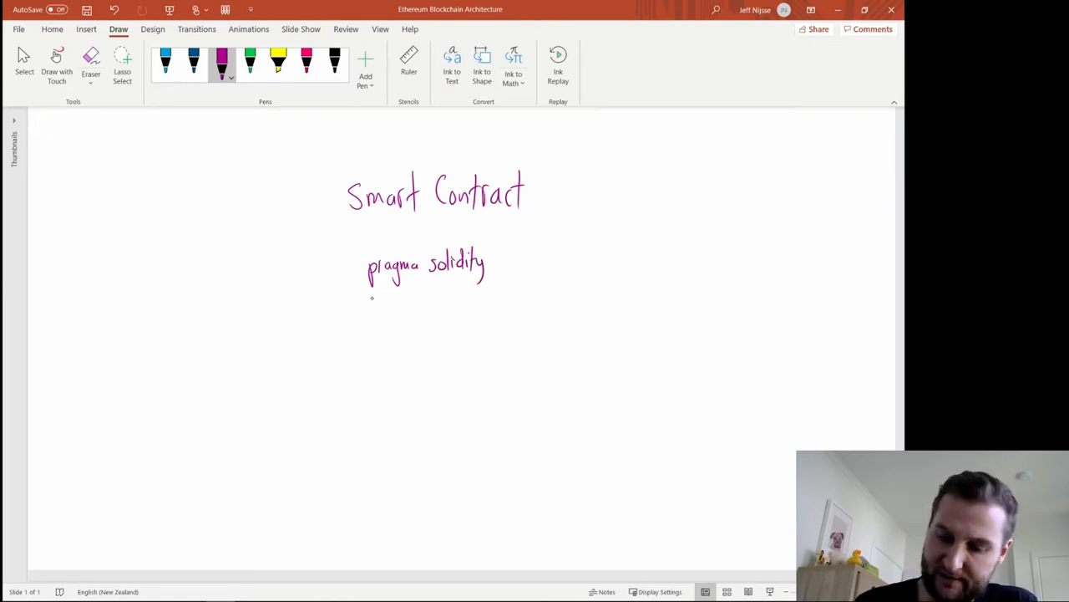
drag(367, 298, 485, 334)
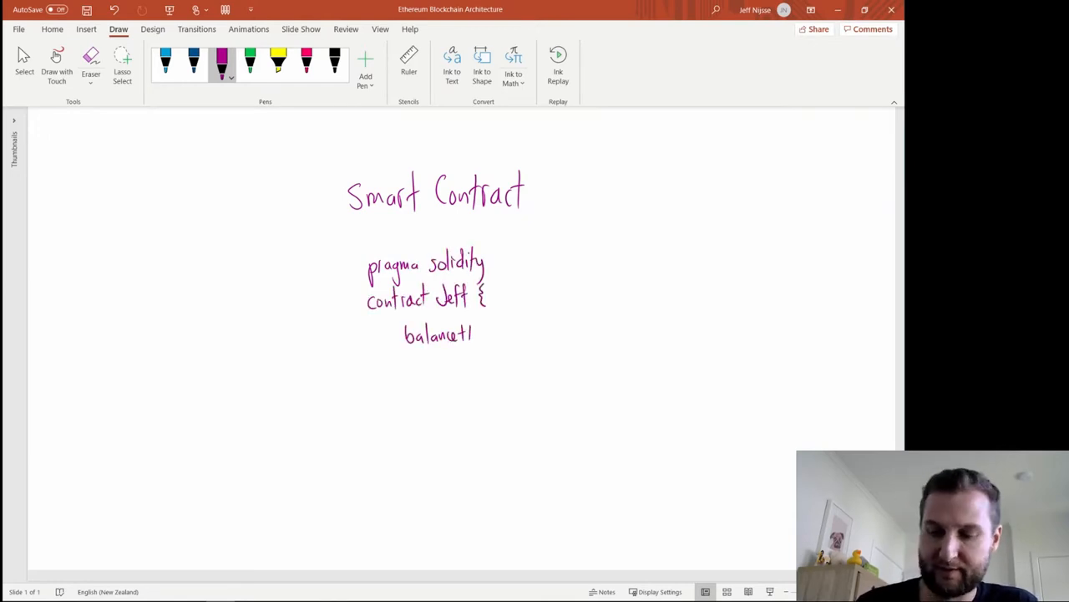
drag(342, 247, 502, 388)
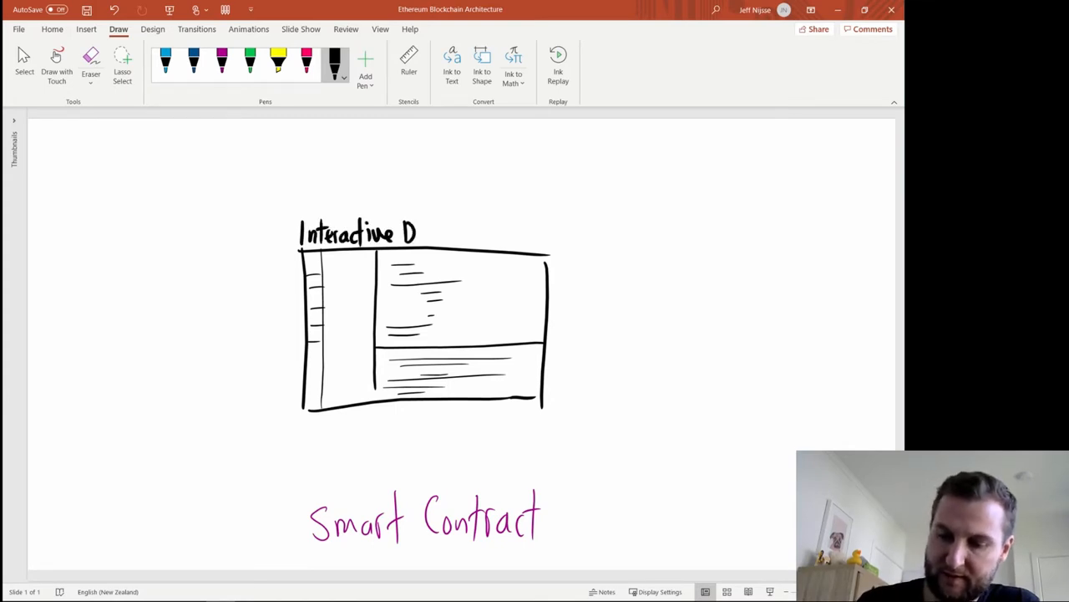
Extend the black heading to 'Interactive Development Environment' and start the stroke down toward the contract code.
drag(418, 234, 510, 234)
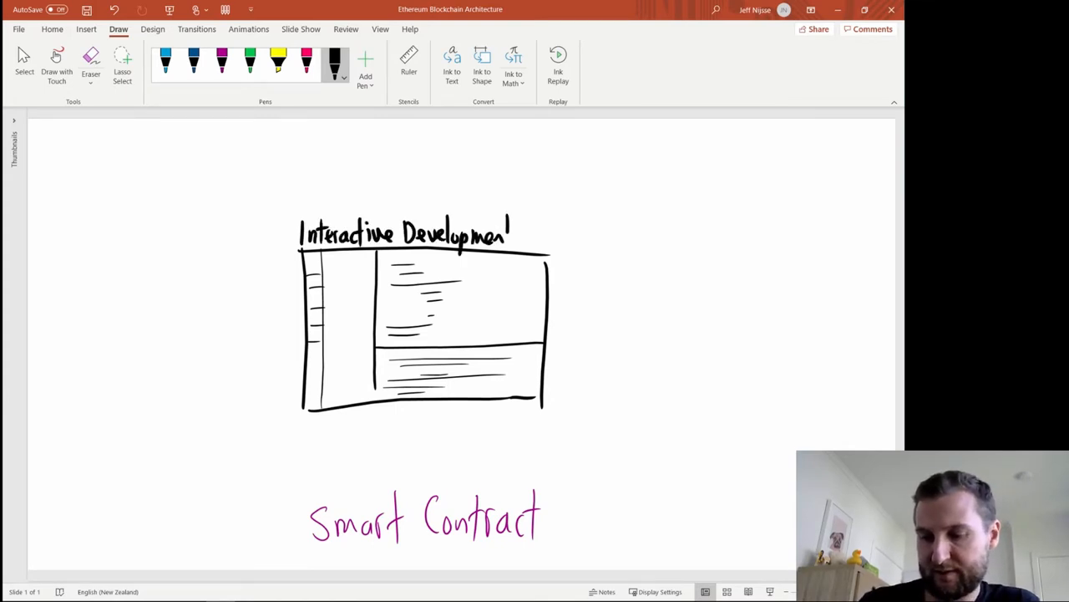
text(Environment)
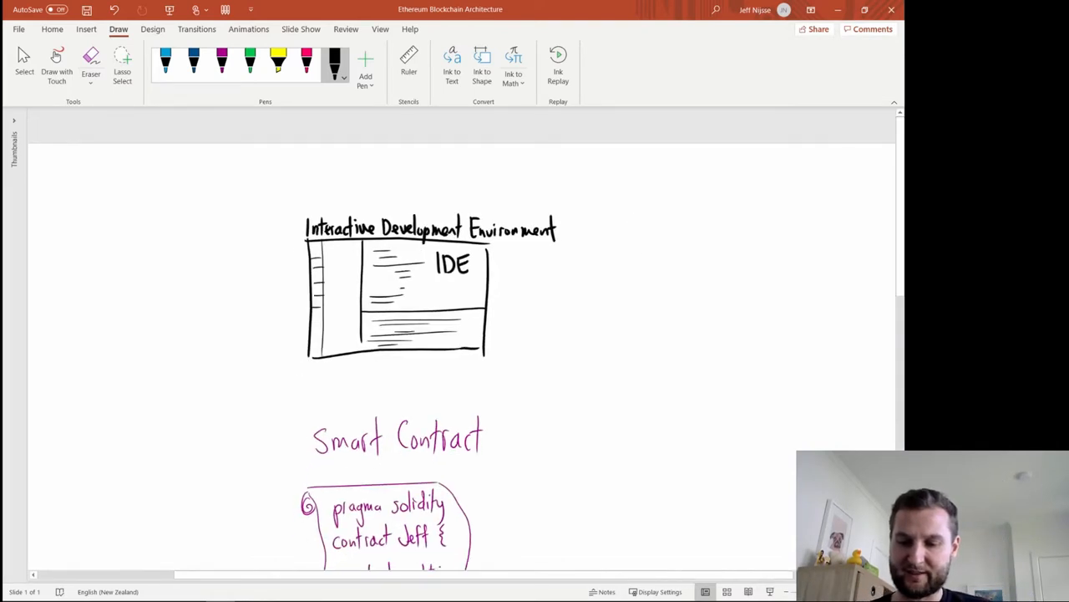
scroll(down, 3)
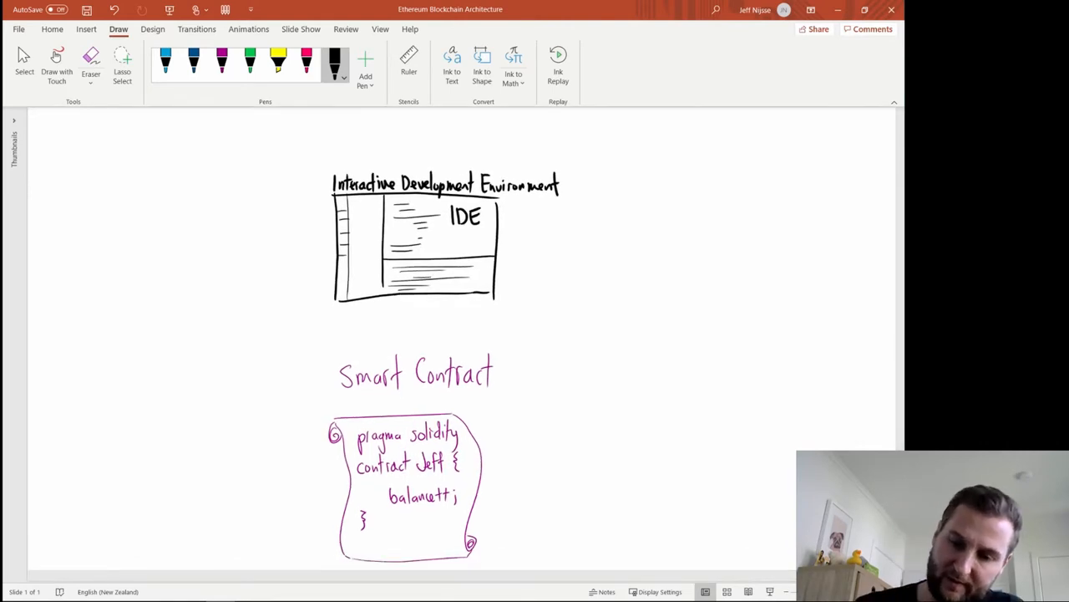
drag(408, 314, 408, 351)
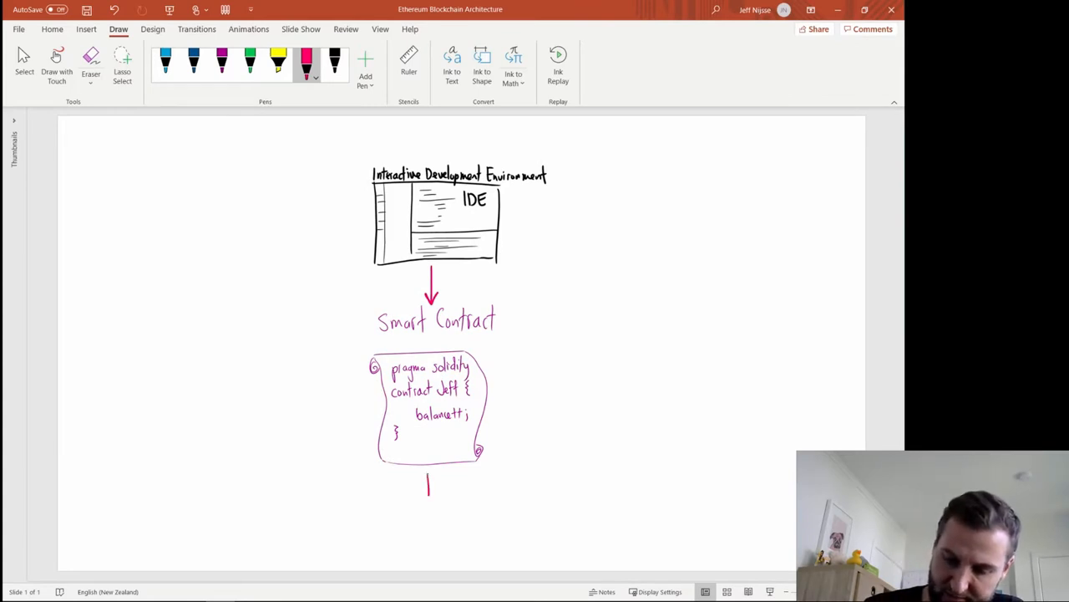
Draw a pink connector from the contract scroll around to the left, then pick the blue pen.
drag(428, 483, 191, 505)
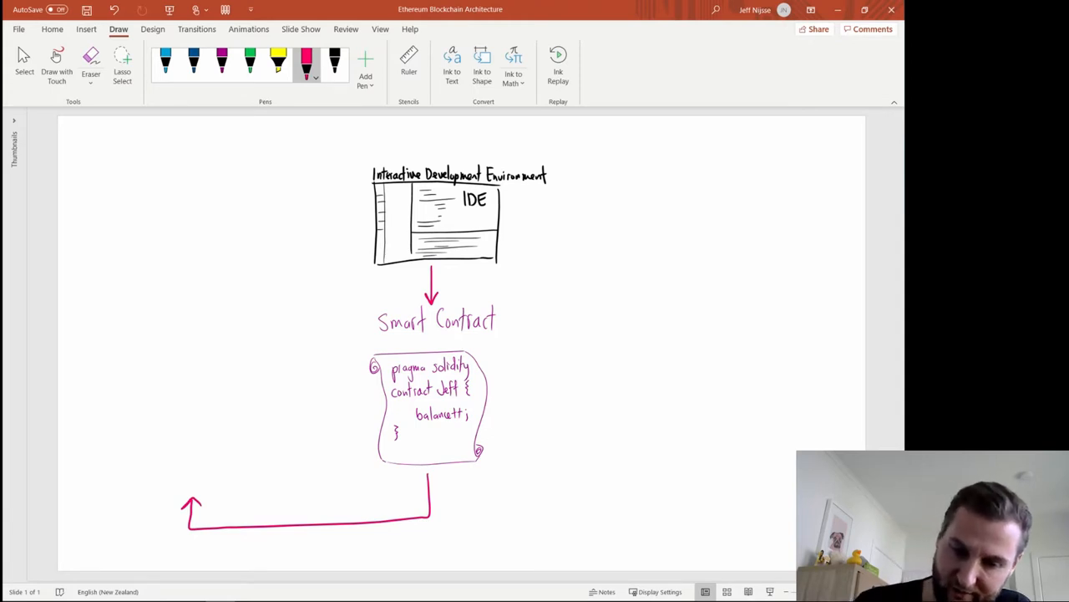
click(164, 63)
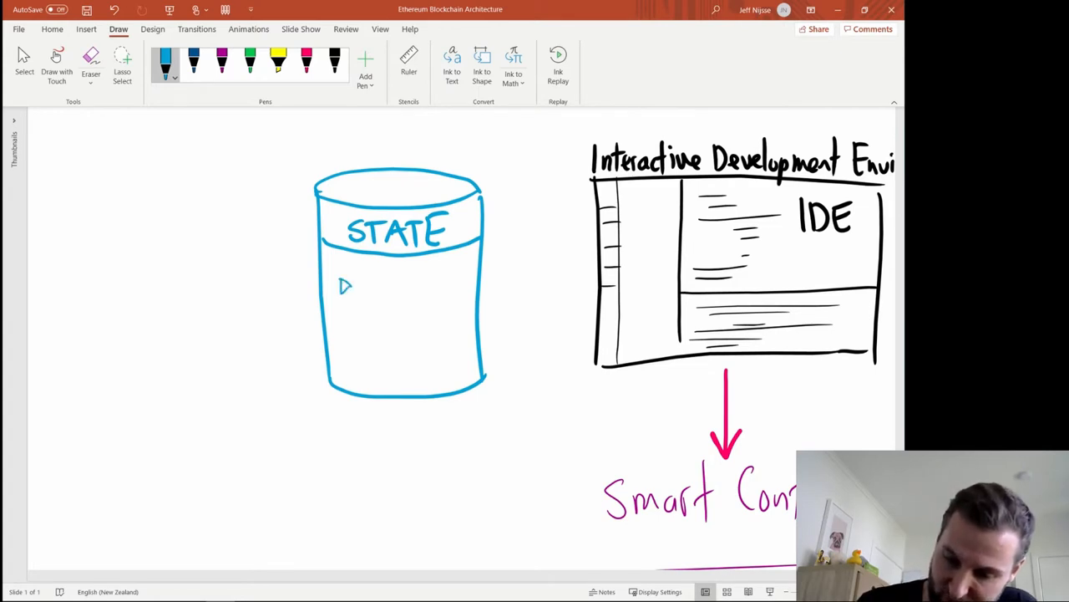
Write bulleted 'balances' and 'storage' in the STATE cylinder, then 'smart contract' in purple below.
drag(359, 287, 376, 293)
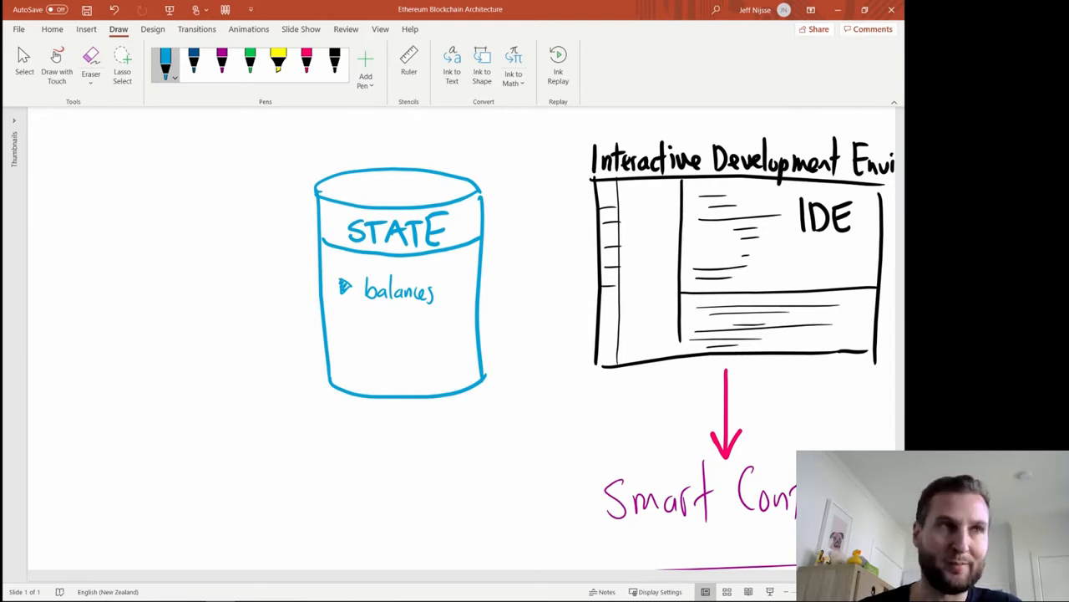
drag(337, 332, 351, 337)
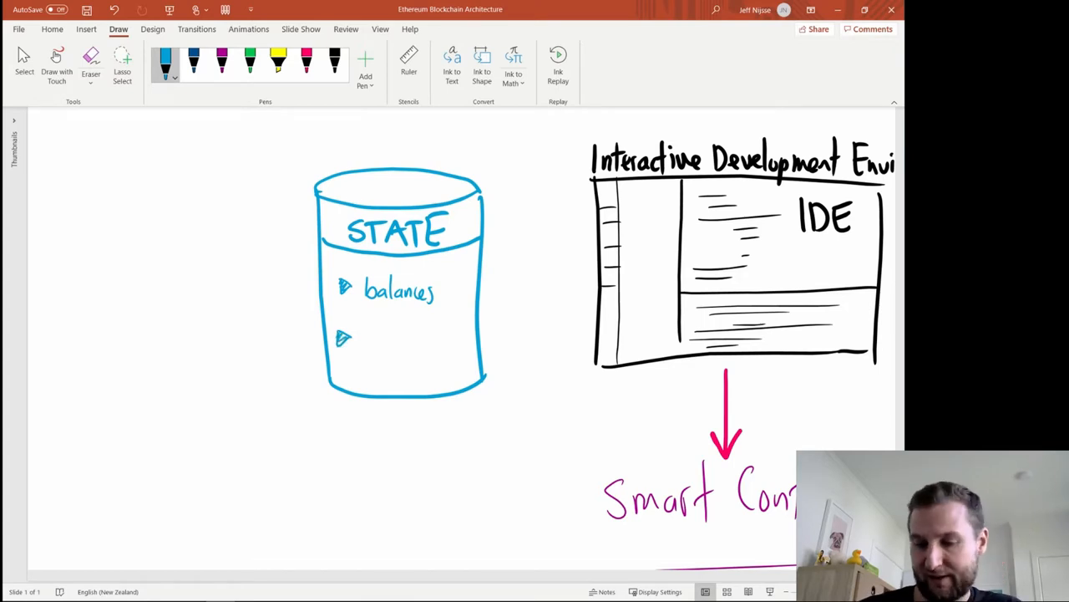
drag(365, 343, 376, 342)
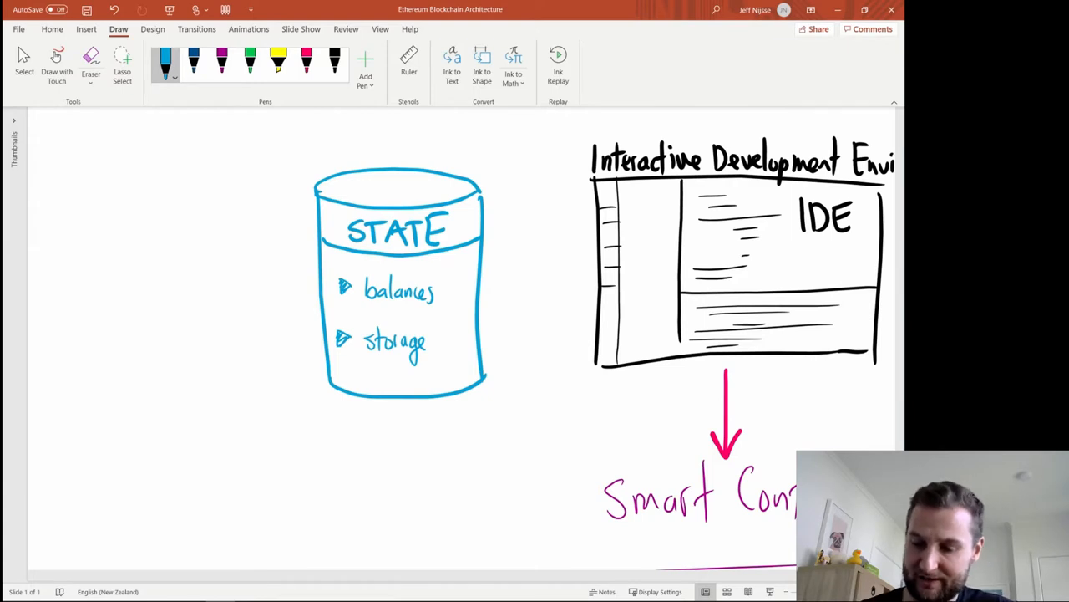
scroll(down, 3)
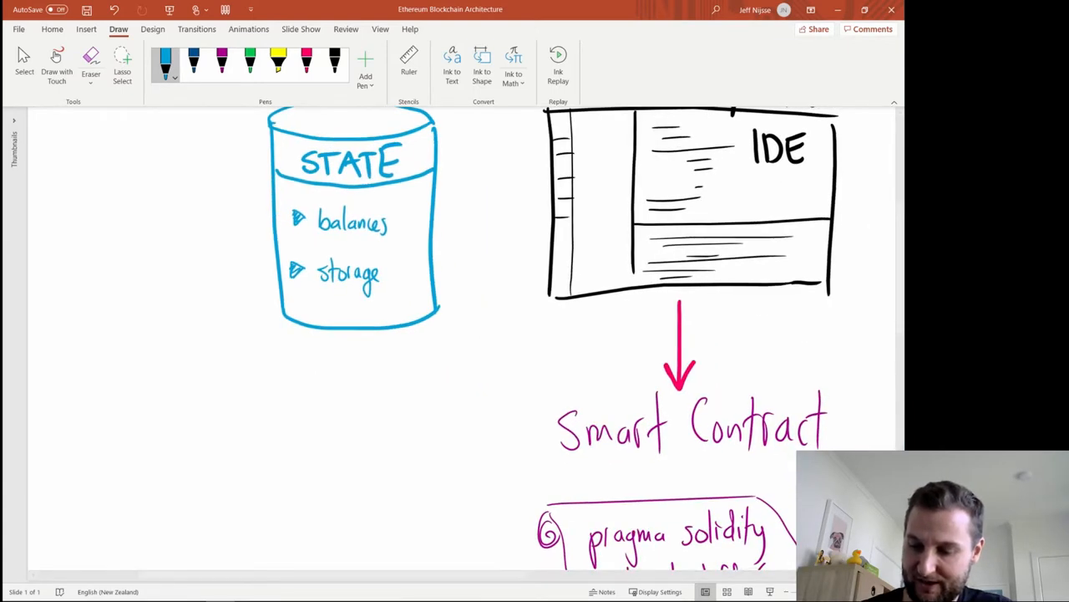
click(220, 63)
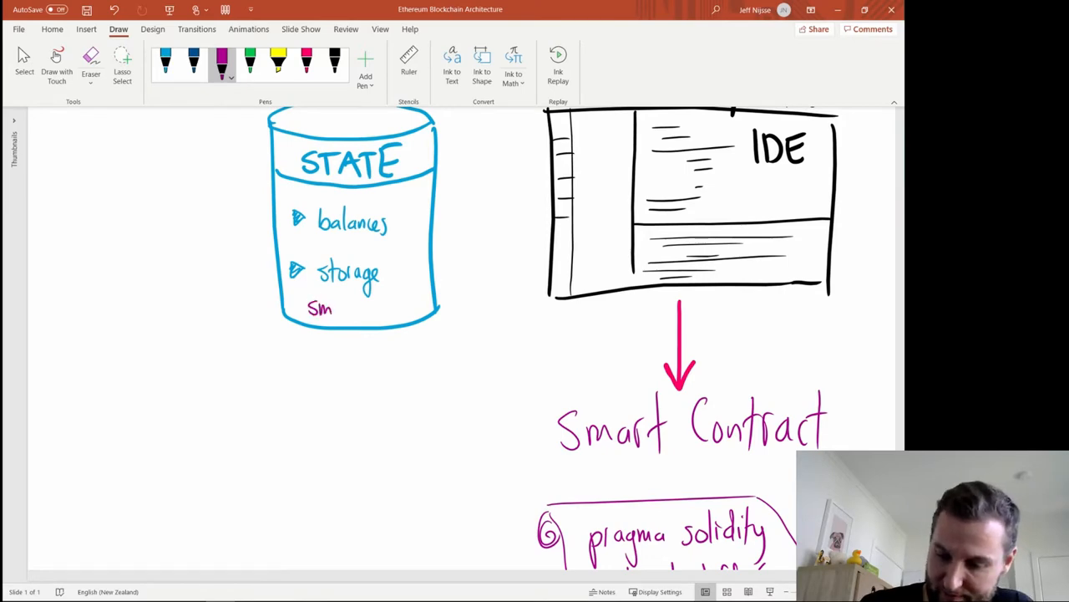
drag(307, 307, 425, 307)
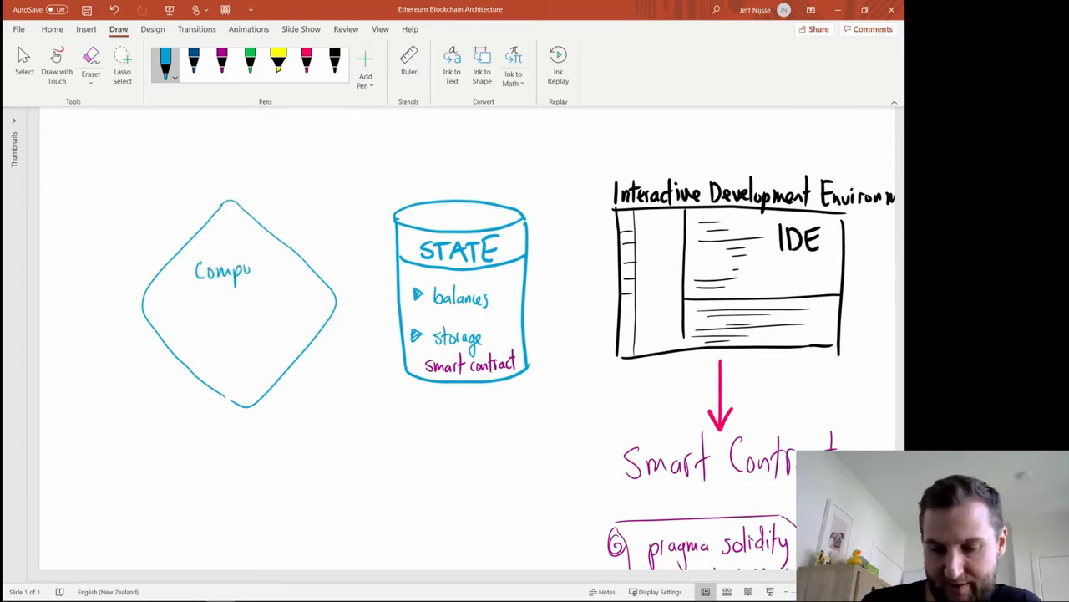
Finish writing 'Compute state transition' inside the blue diamond, then pick the pink pen.
text(te state)
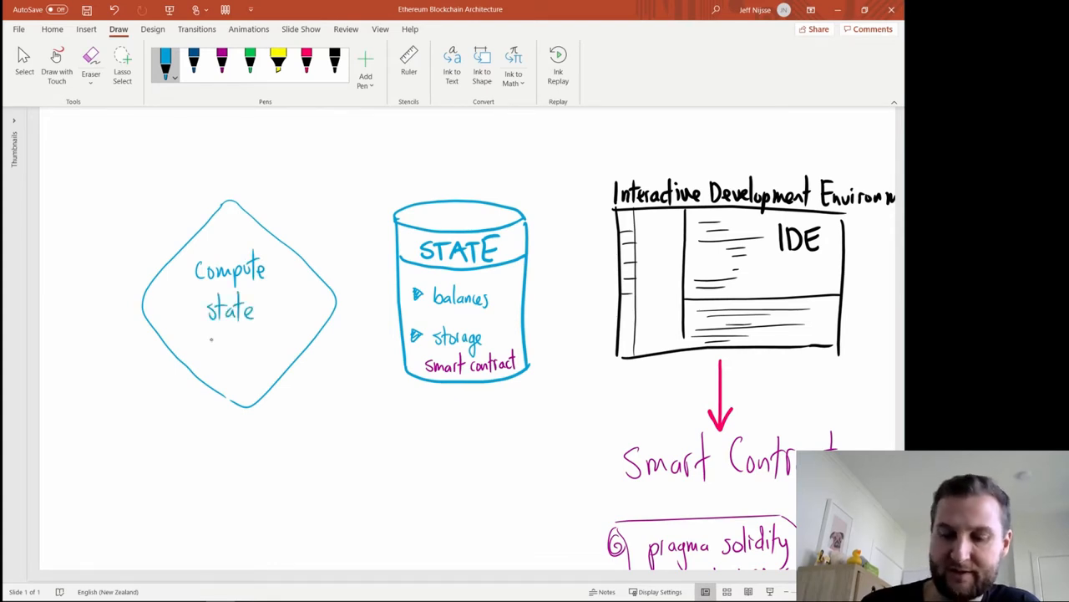
drag(198, 346, 237, 351)
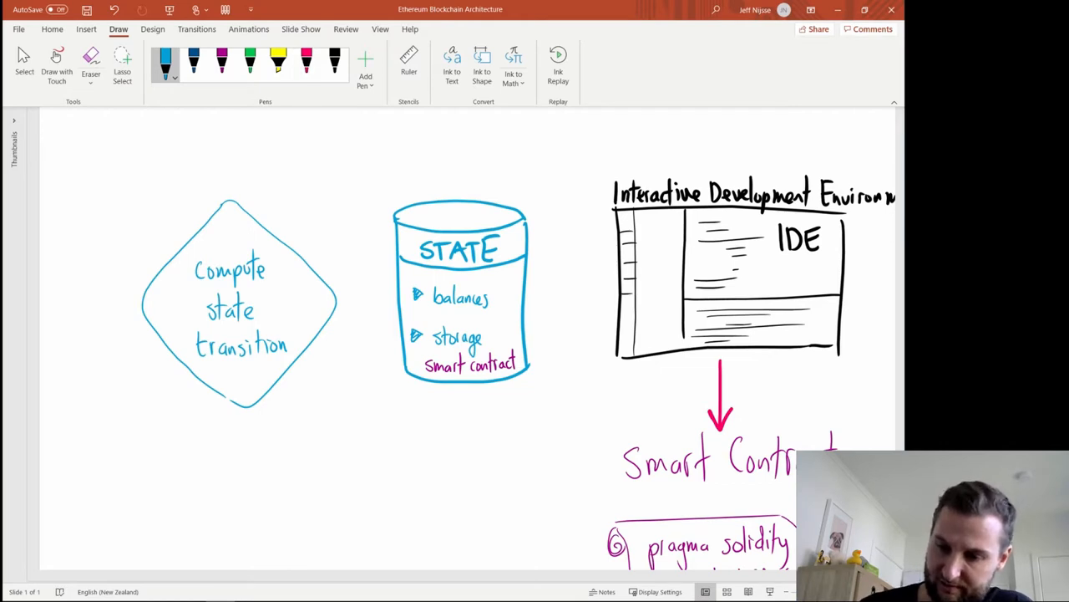
click(307, 63)
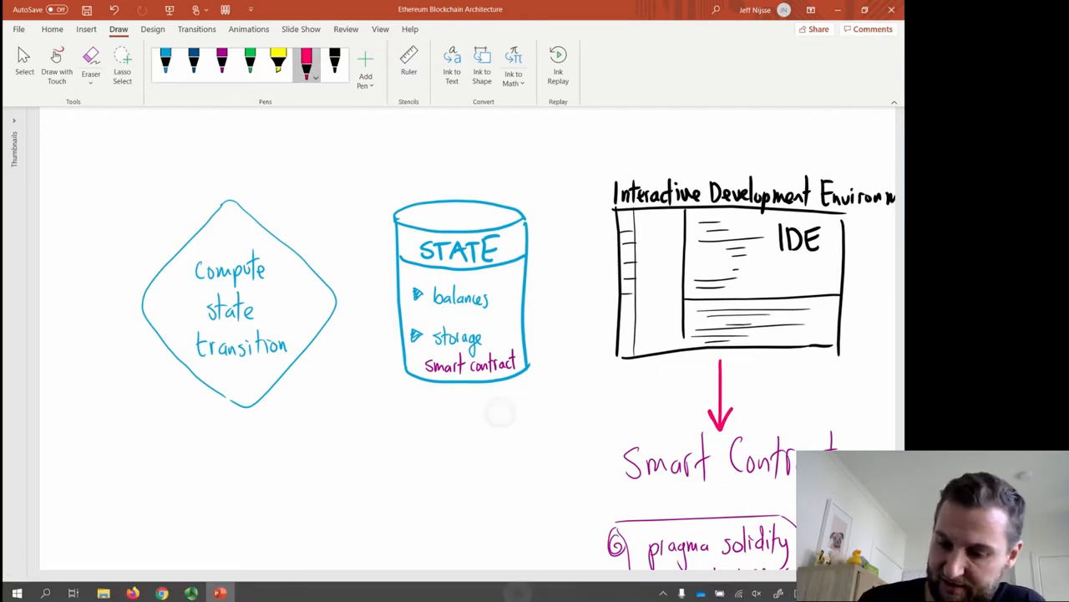
Draw a pink arrow from the Compute state transition diamond to the STATE cylinder.
drag(334, 304, 387, 304)
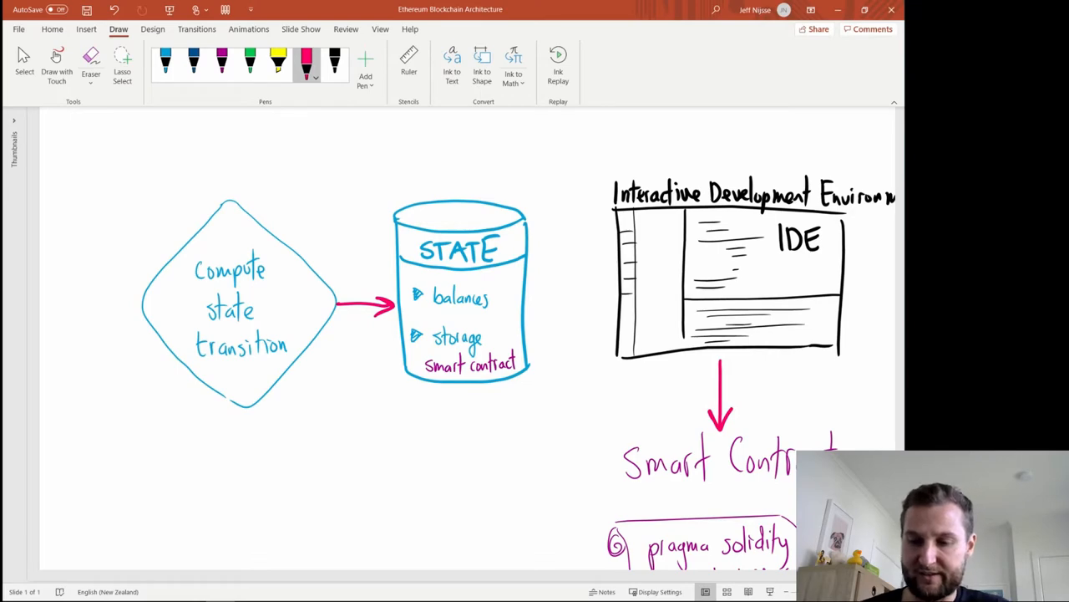
scroll(down, 3)
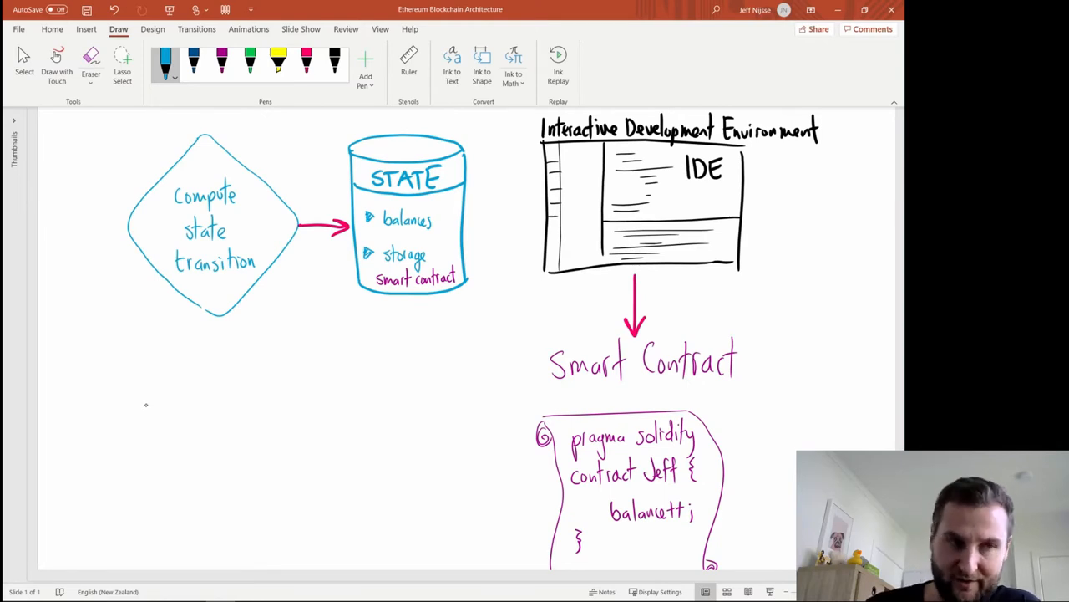
Write 'find a proof of work' below the diamond and outline a teal rounded box around the bullets.
drag(142, 410, 154, 417)
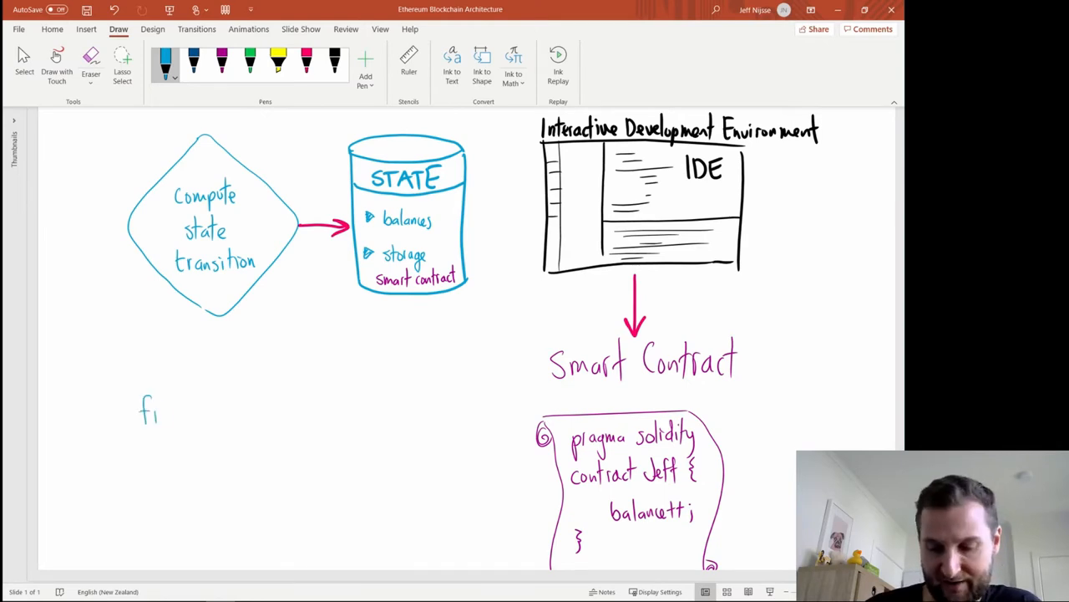
drag(154, 414, 192, 415)
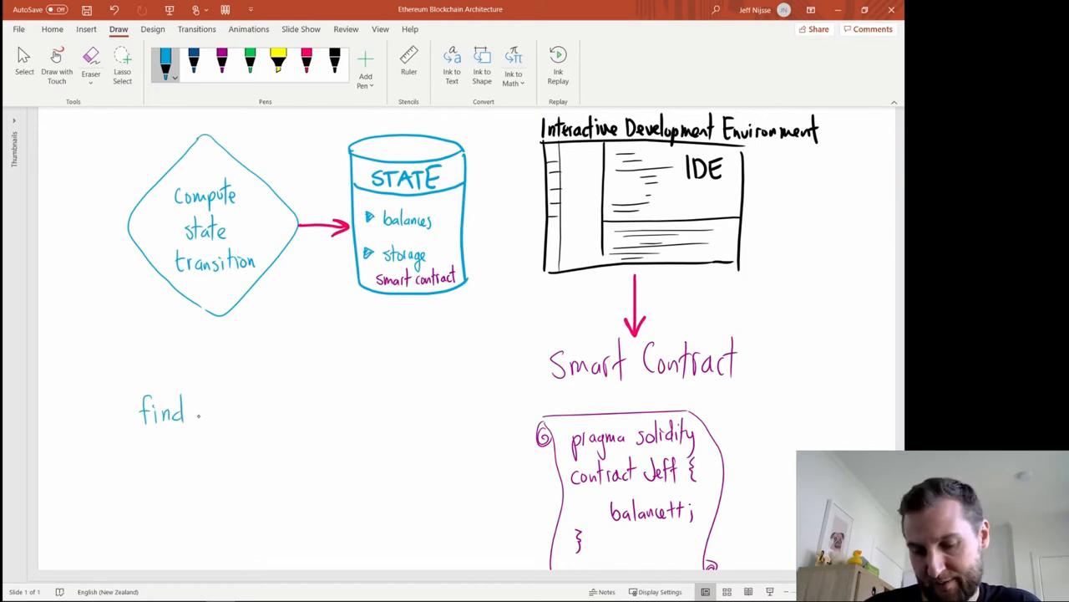
text(a proof of work)
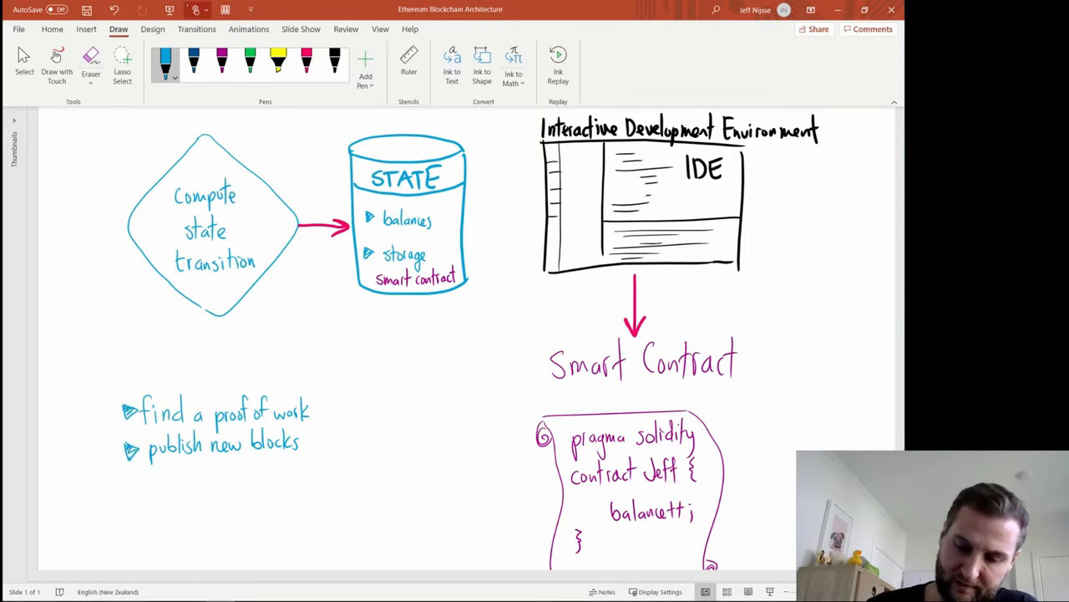
drag(109, 406, 226, 376)
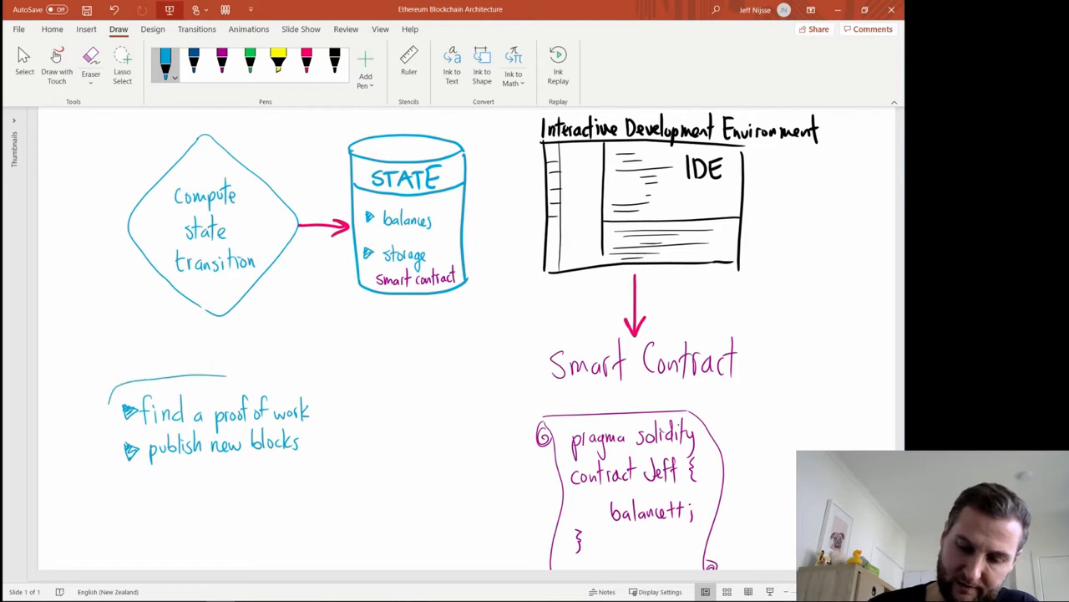
drag(108, 385, 334, 476)
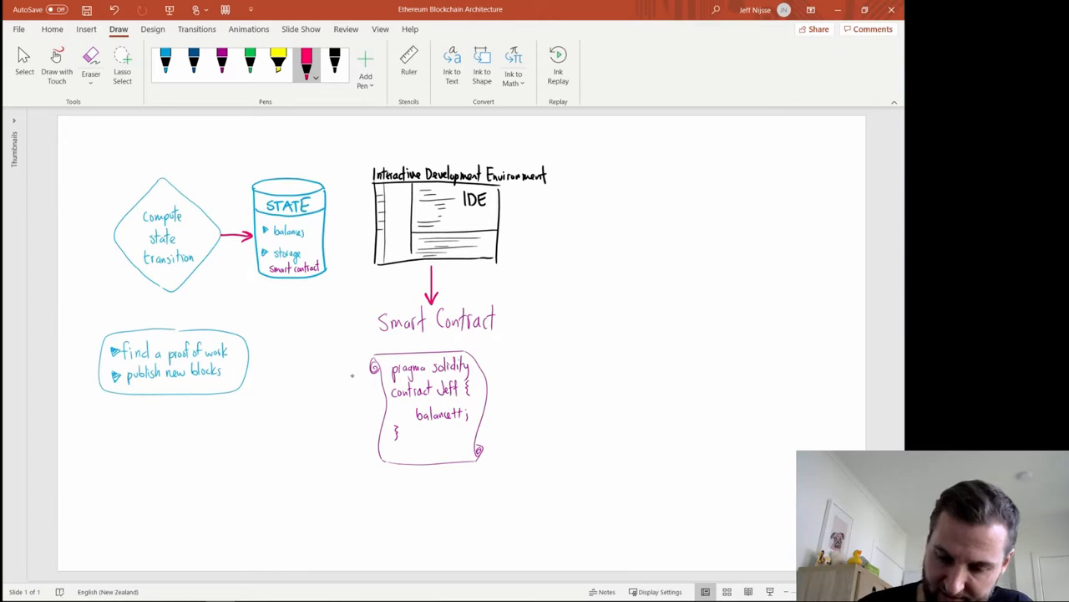
Draw a pink line from the scroll to the proof-of-work box and a looping arrow up to the diamond.
drag(247, 376, 351, 376)
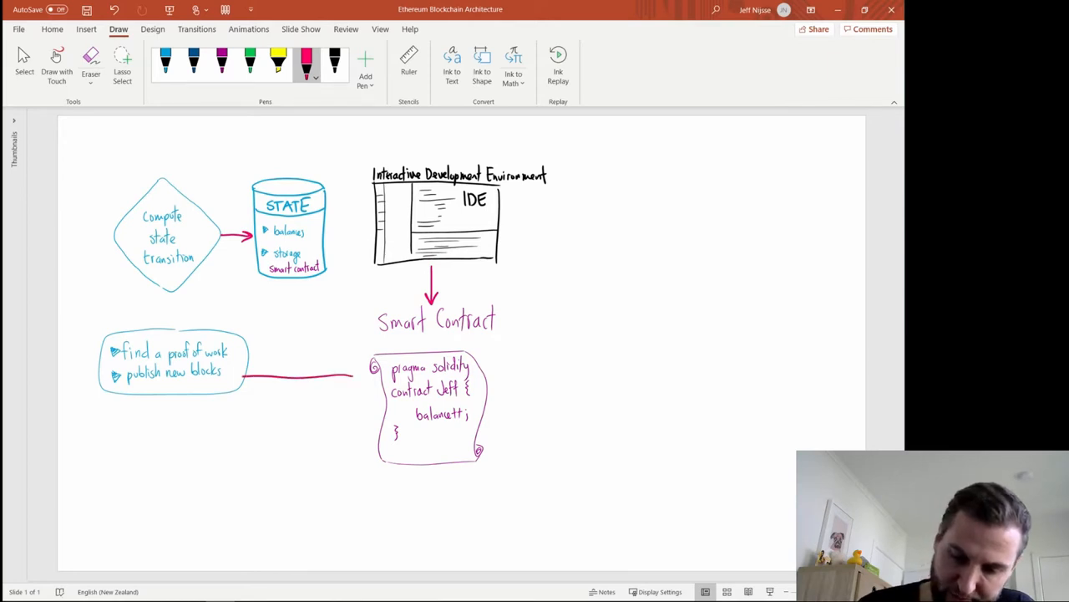
drag(351, 377, 248, 377)
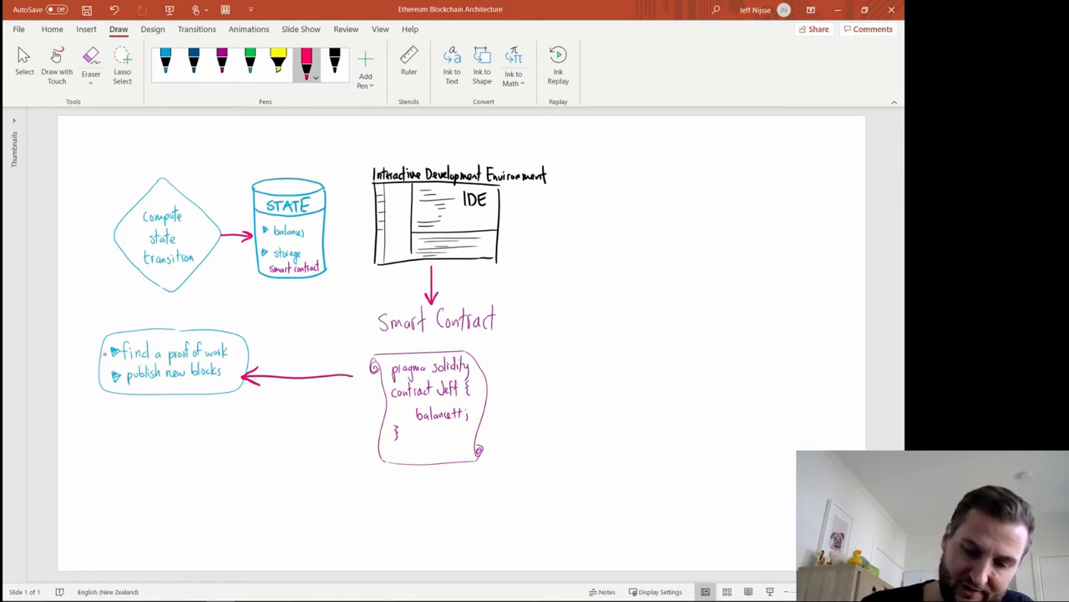
drag(81, 368, 104, 226)
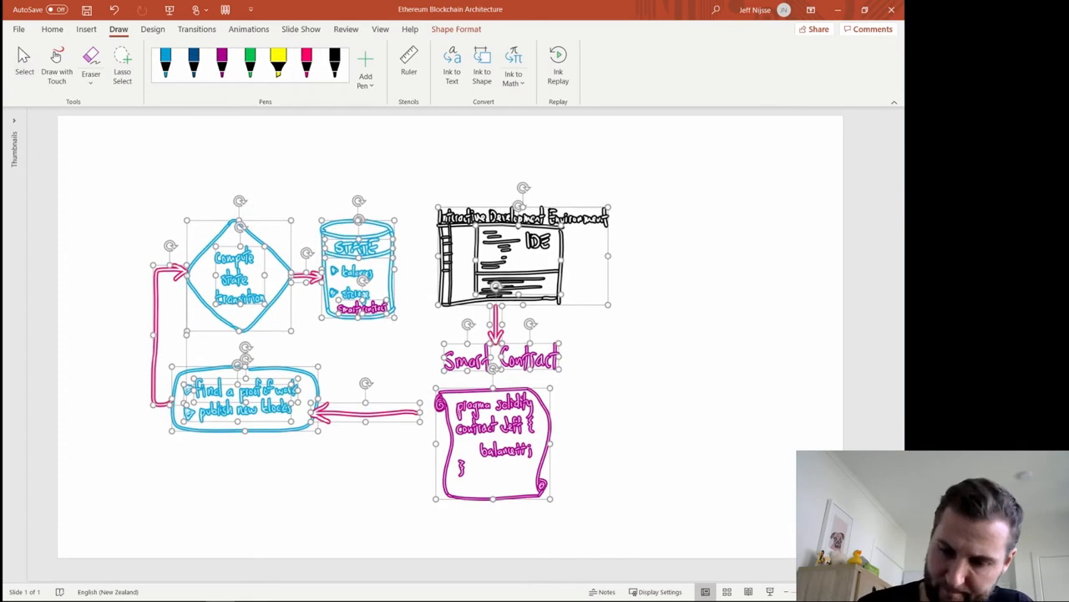
Draw a dark blue box enclosing the diamond and the STATE cylinder.
click(192, 77)
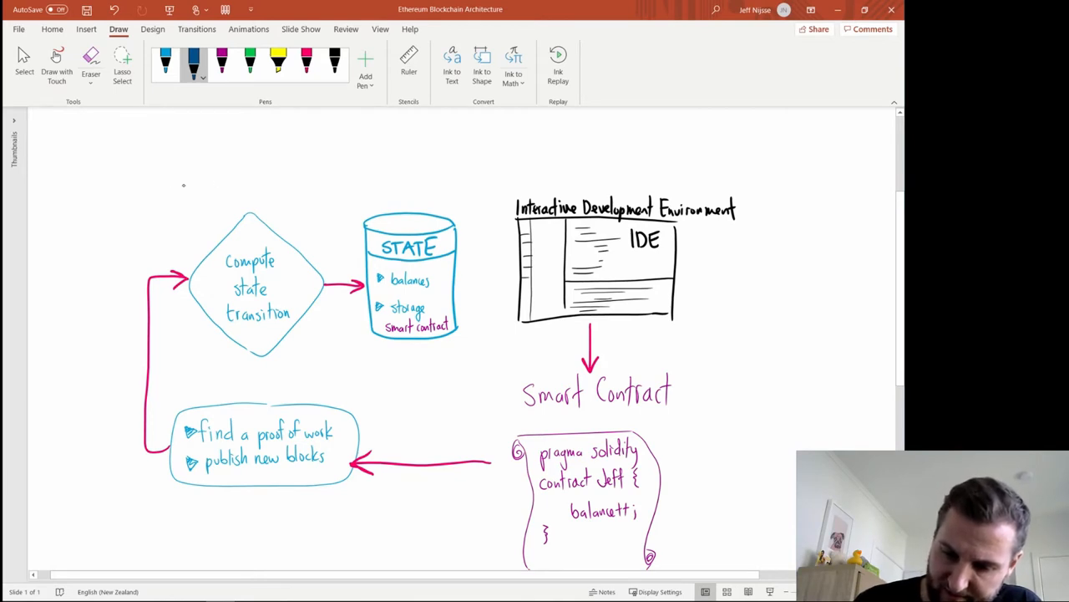
drag(167, 184, 410, 359)
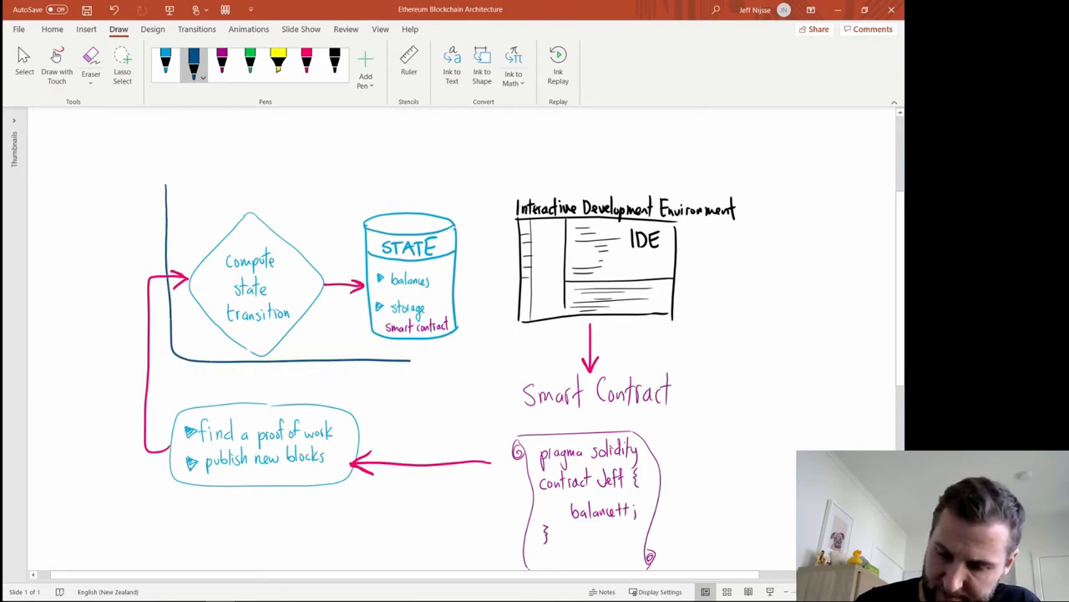
drag(164, 180, 471, 359)
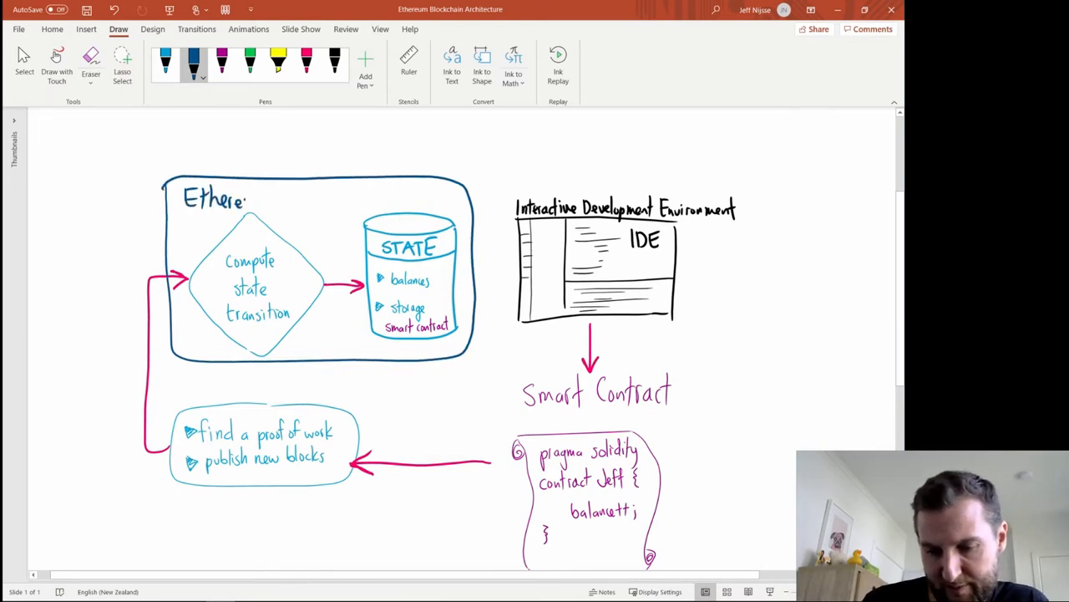
Write 'Ethereum Virtual Machine' along the box top with 'EVM' beneath it.
text(Virtual)
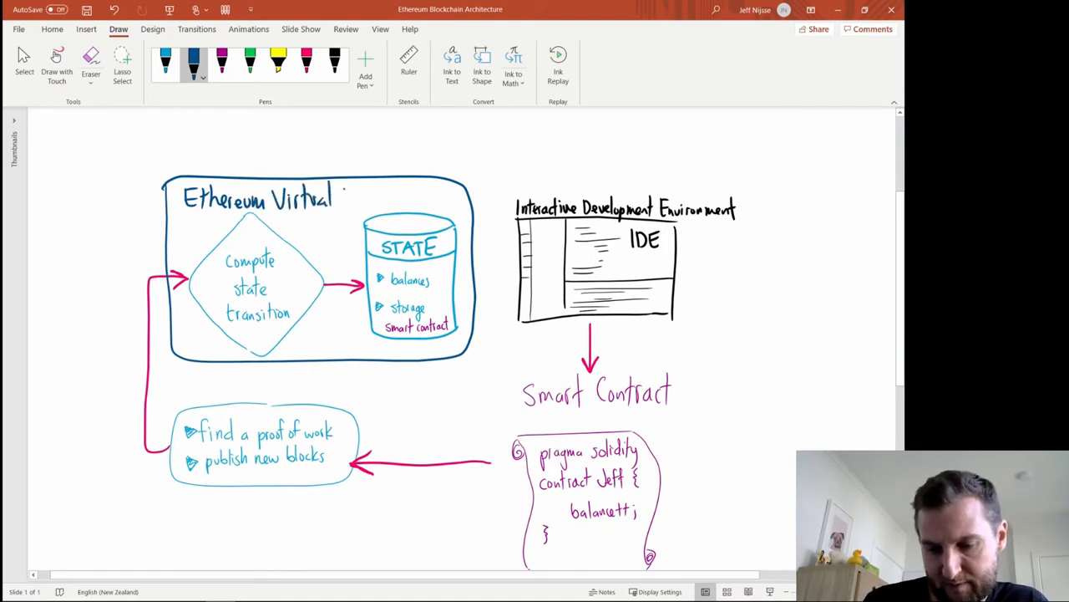
drag(343, 199, 409, 200)
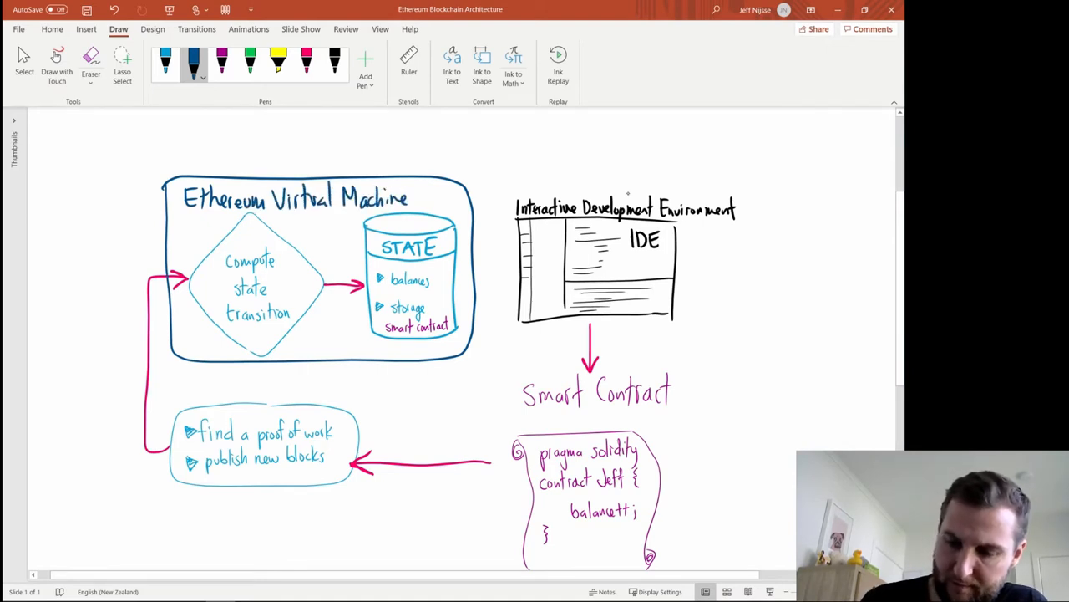
drag(170, 225, 180, 234)
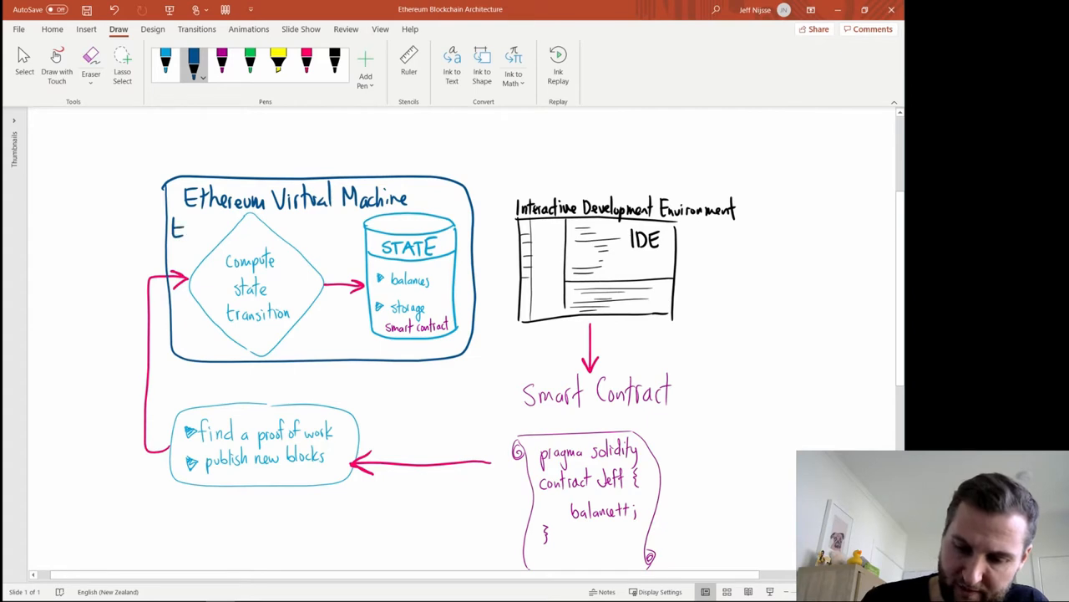
text(VM)
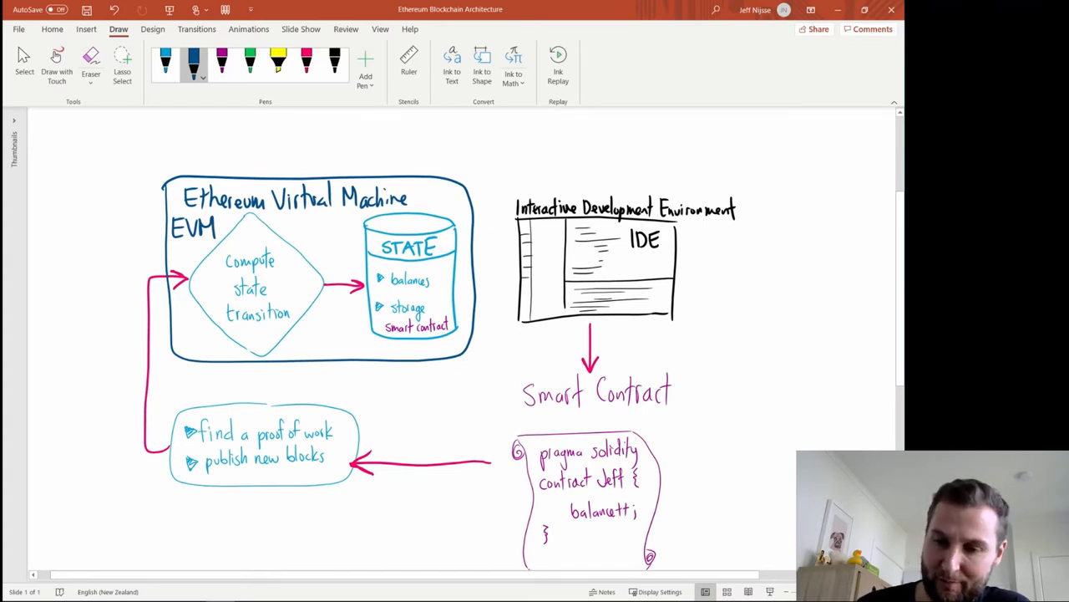
Insert a light translucent rounded rectangle around the EVM and mining box and send it behind the sketch.
click(52, 29)
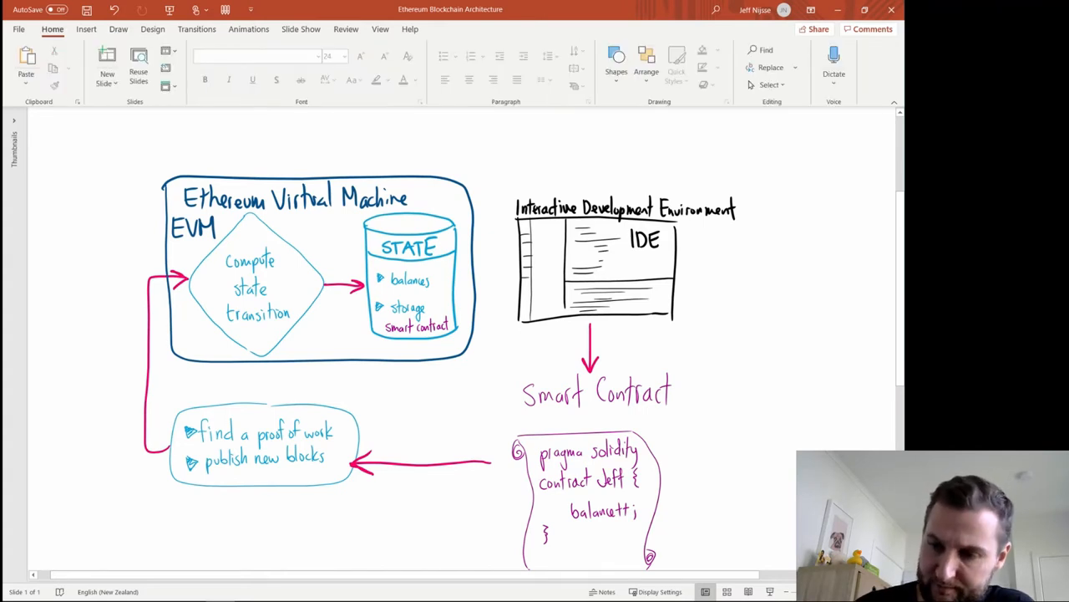
drag(125, 137, 443, 518)
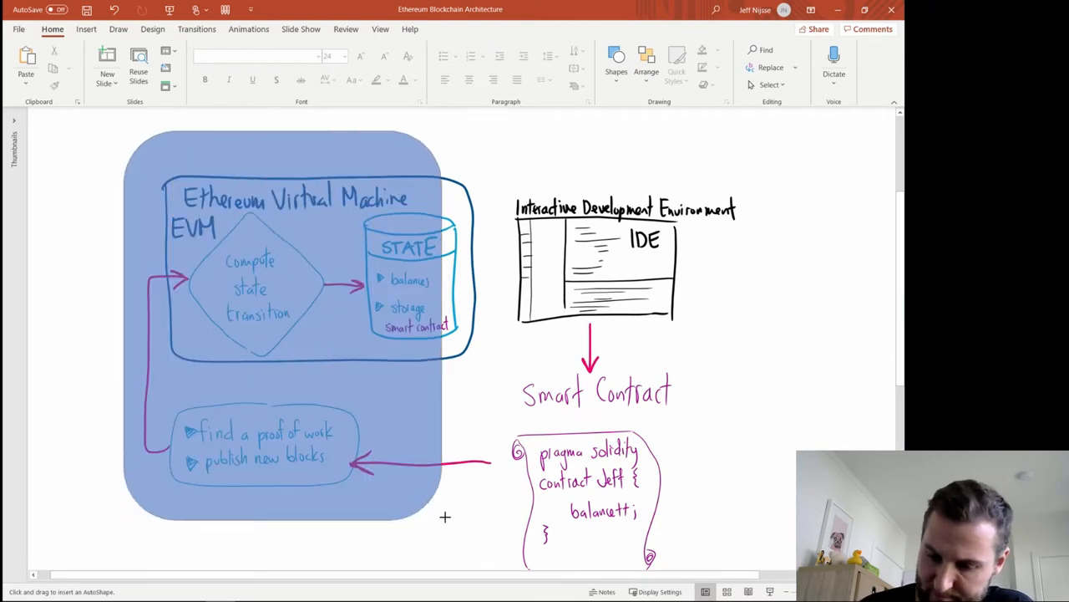
click(701, 66)
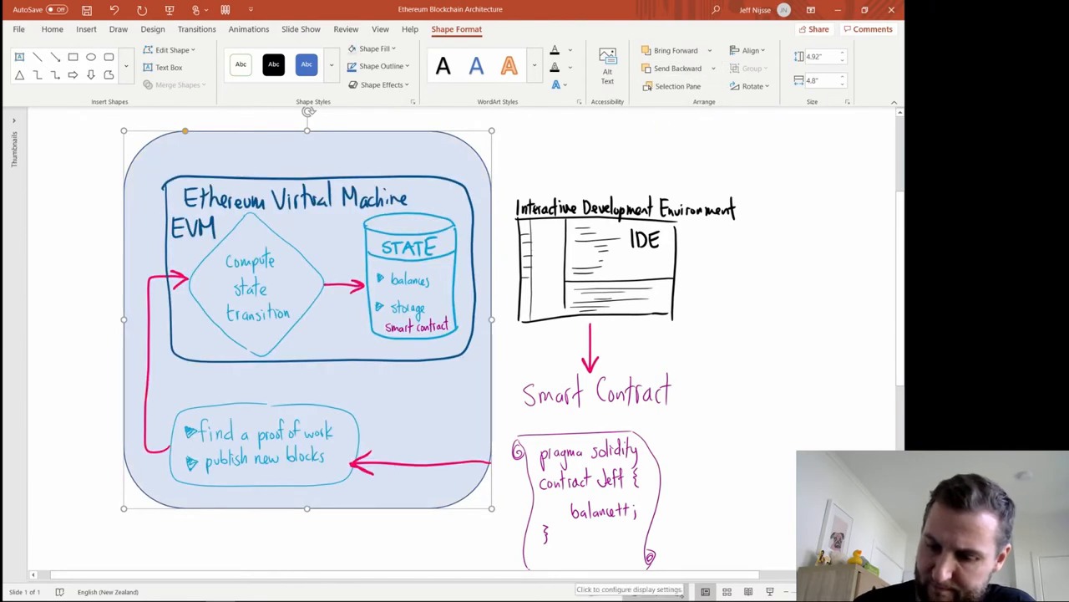
click(119, 28)
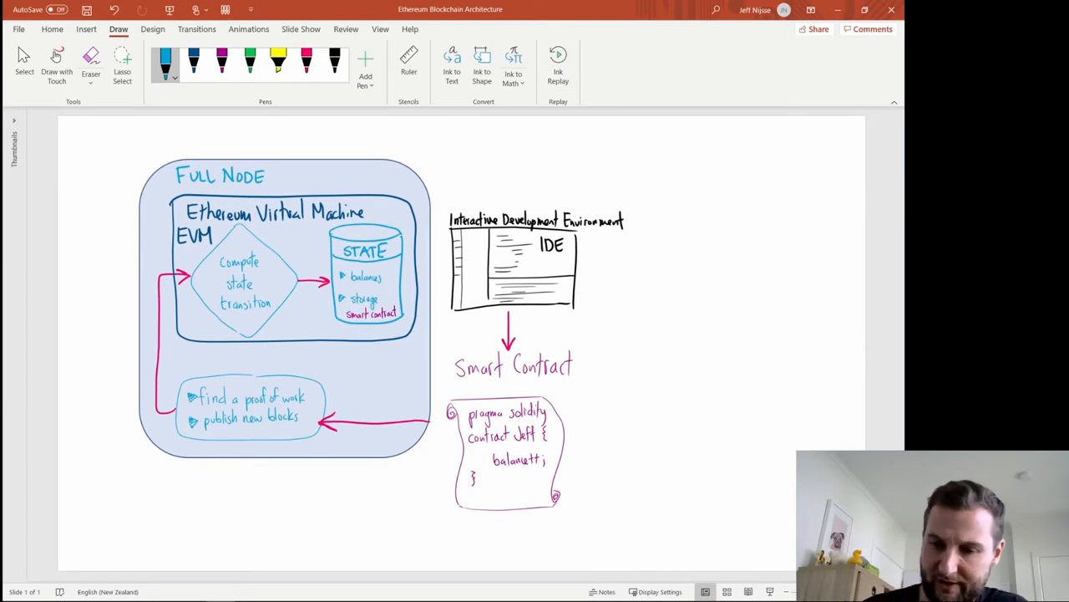
Finish the orange WALLET sketch beside the contract and switch to the magenta pen.
scroll(down, 3)
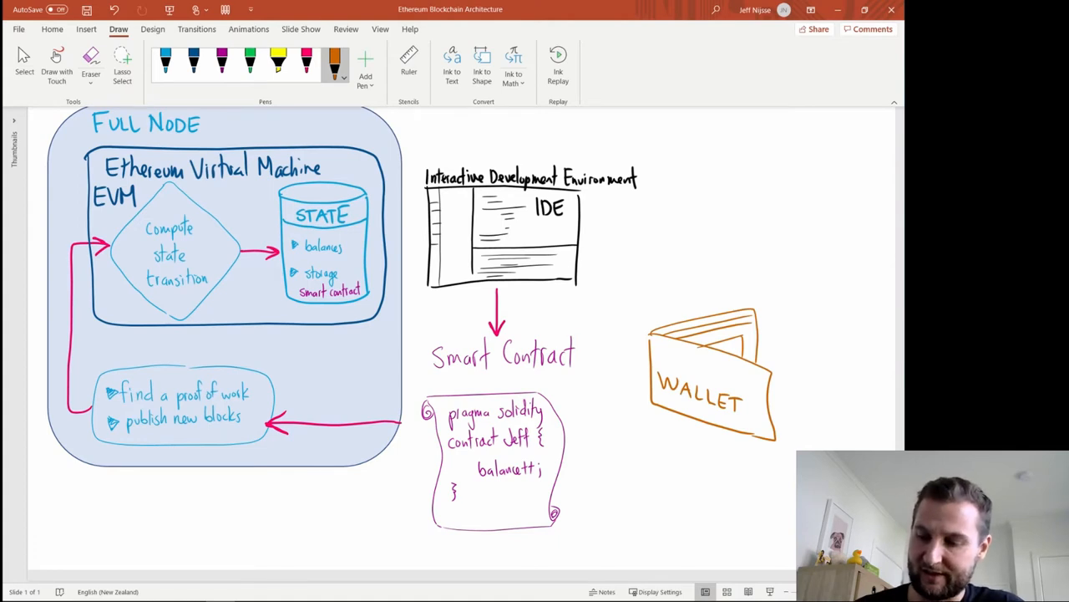
click(305, 64)
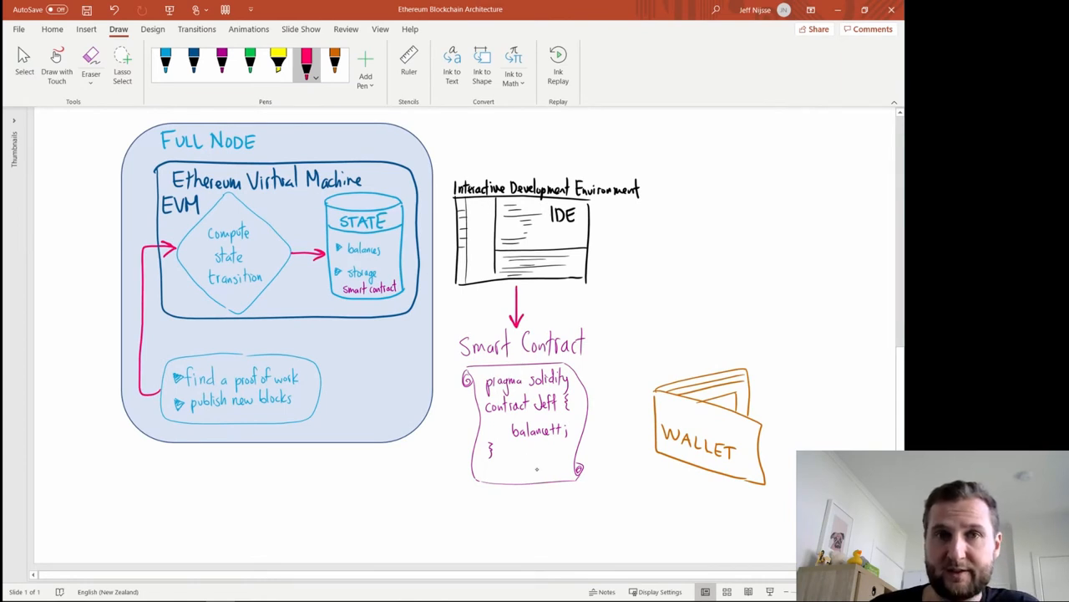
Draw the magenta connector from the wallet along the bottom into the full node, then pick the gray pen.
drag(517, 481, 535, 521)
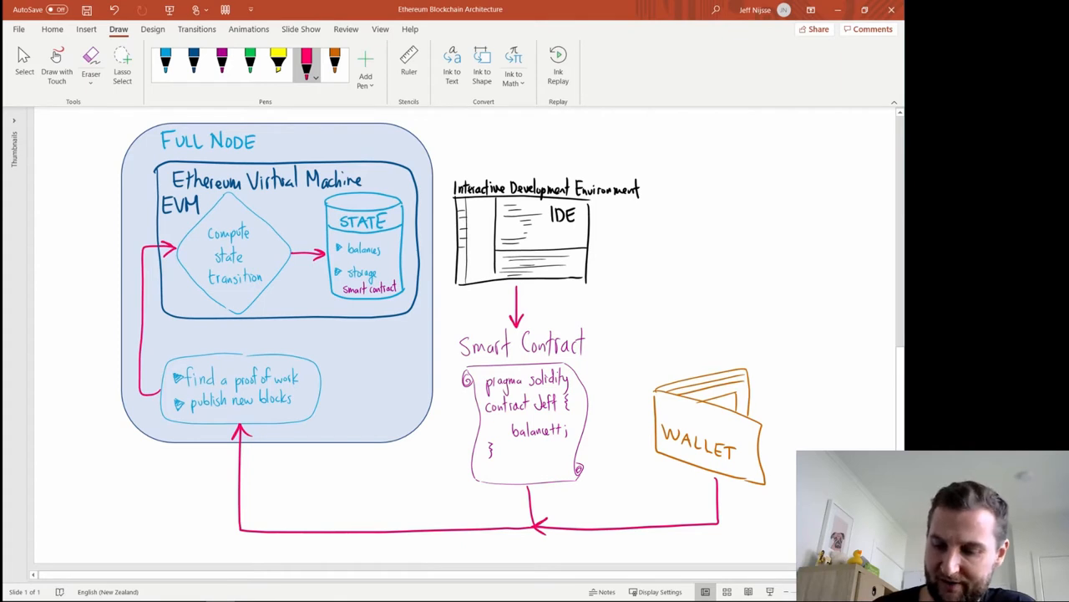
click(194, 64)
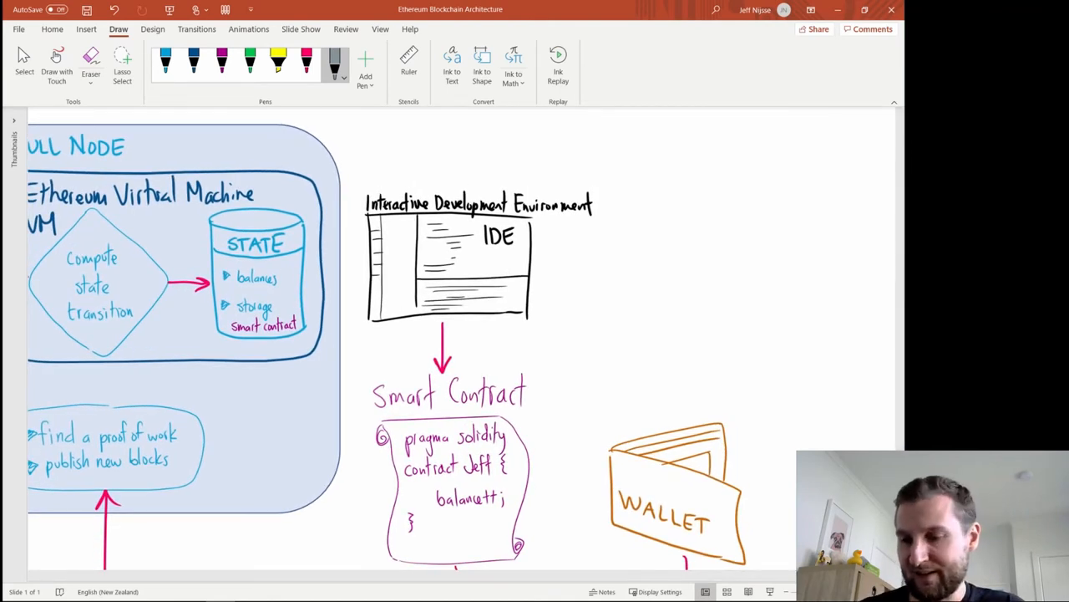
Sketch the gray SERVER box to the right of the IDE.
drag(641, 220, 641, 343)
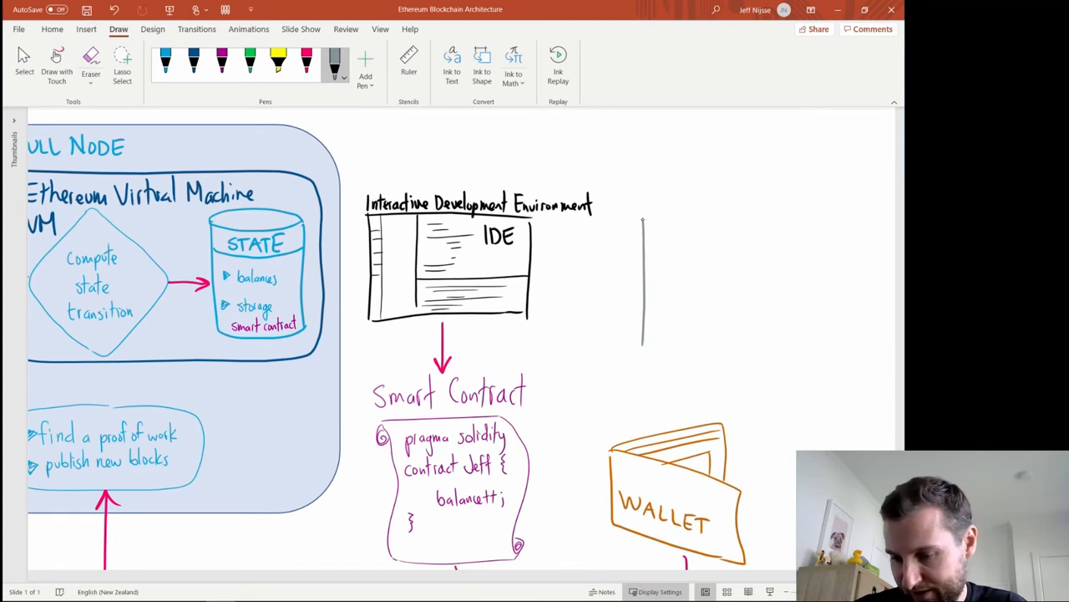
drag(643, 220, 698, 351)
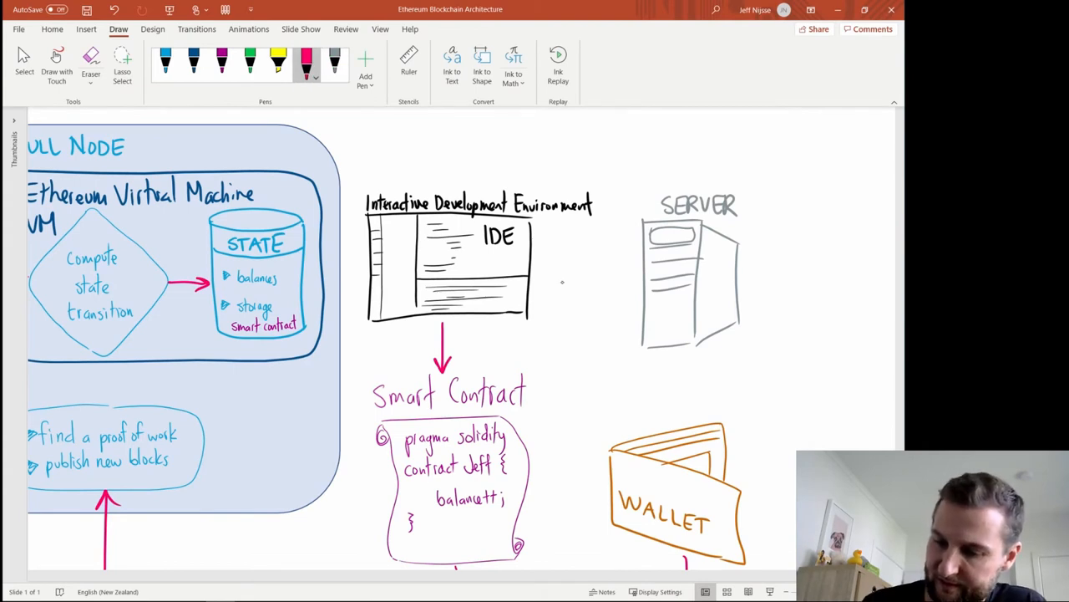
Link the server to the IDE and wallet with two-way arrows and start the slideshow.
drag(538, 281, 635, 281)
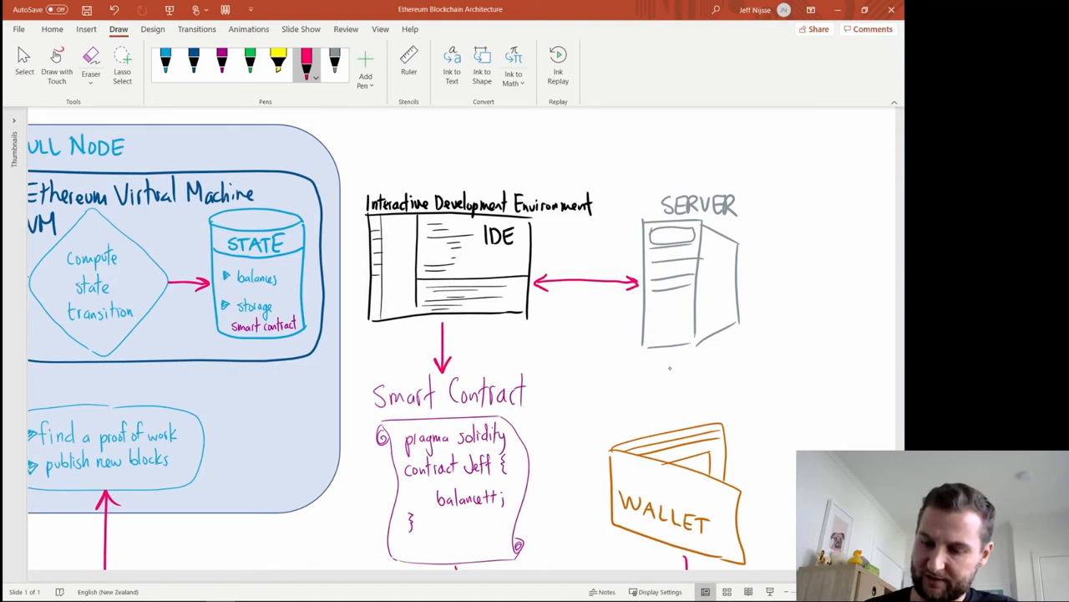
drag(668, 359, 672, 426)
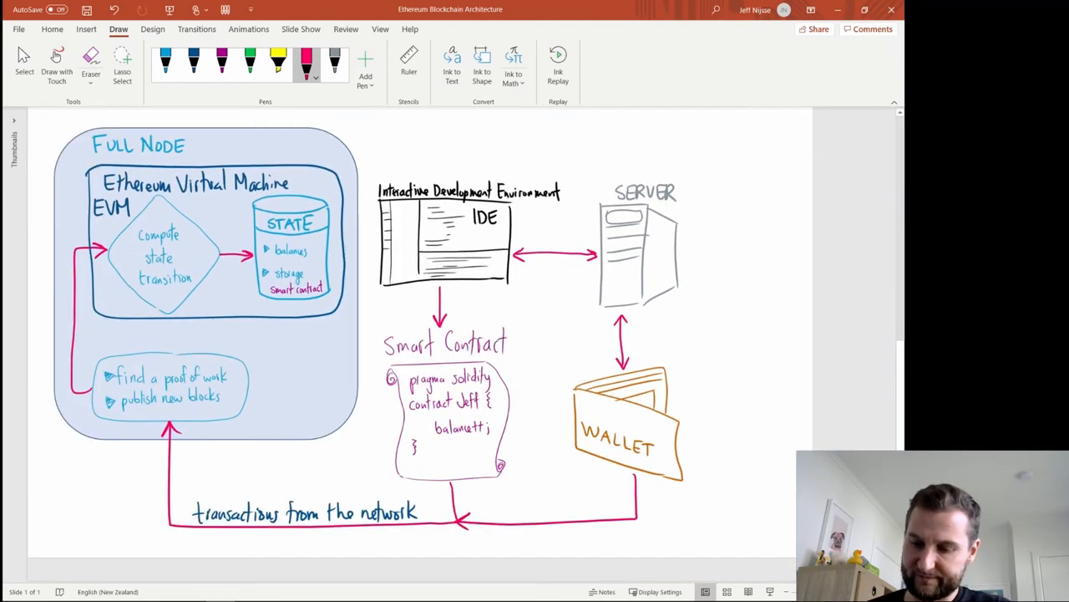
key(F5)
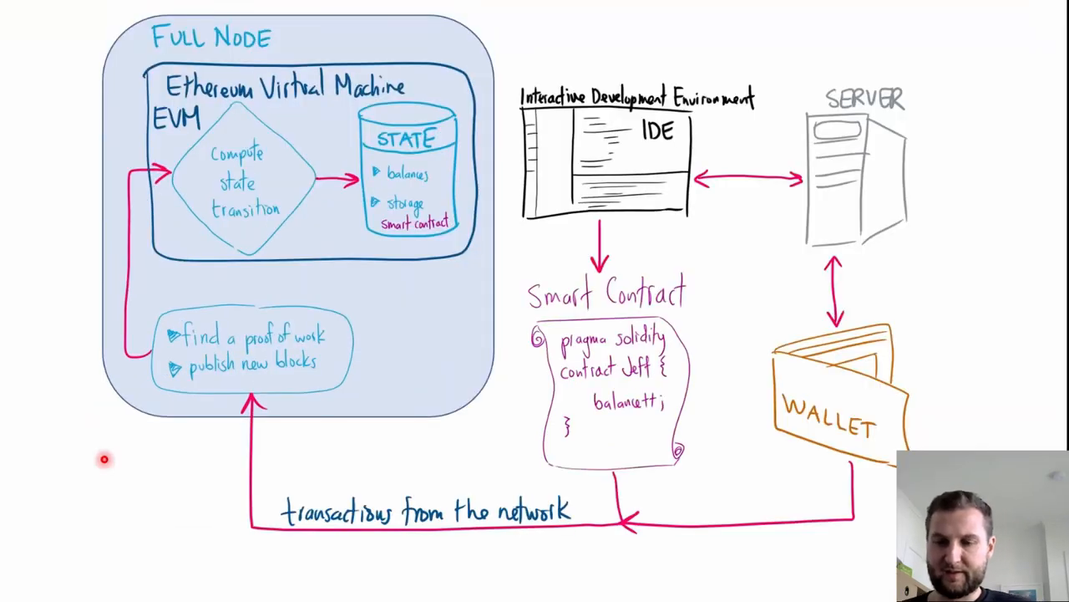